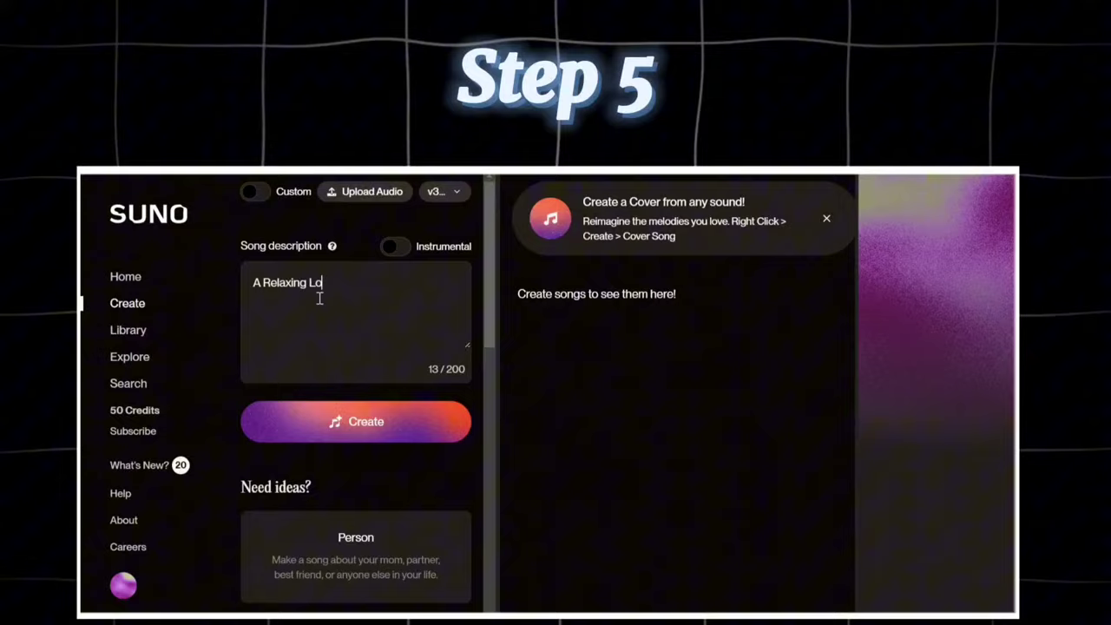
Enter 'A Relaxing Lo-Fi' as the Suno song description.
{"action": "type", "text": "-Fi"}
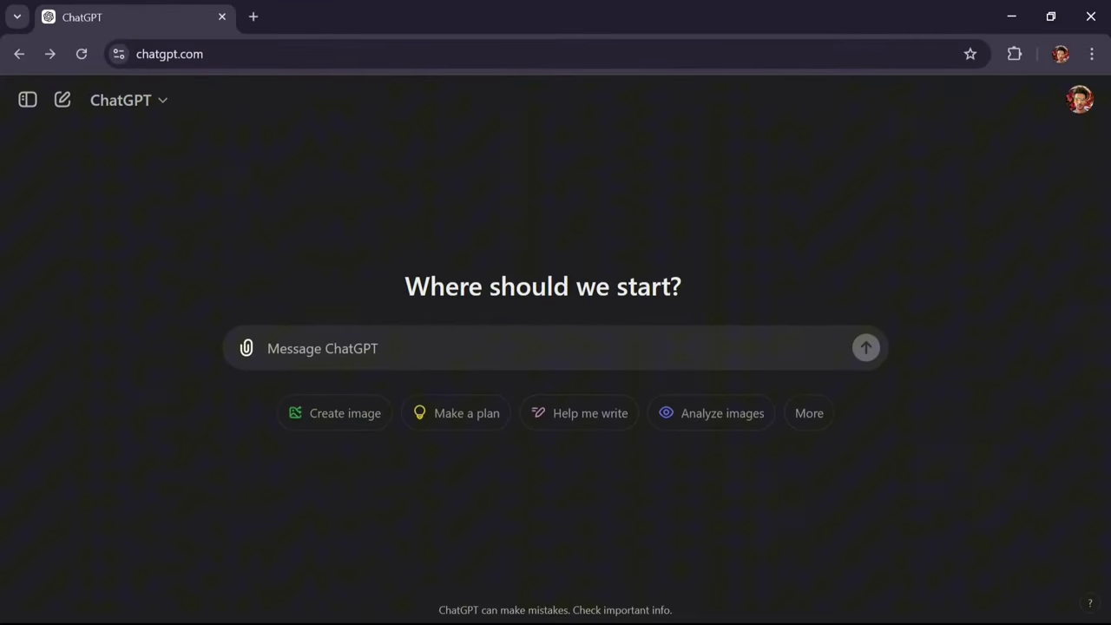
Ask ChatGPT for a realistic 8K double-height cozy winter living room image prompt.
{"action": "type", "text": "Prompt for creating a realistic 8K image a double height ceiling cozy living room, winter season"}
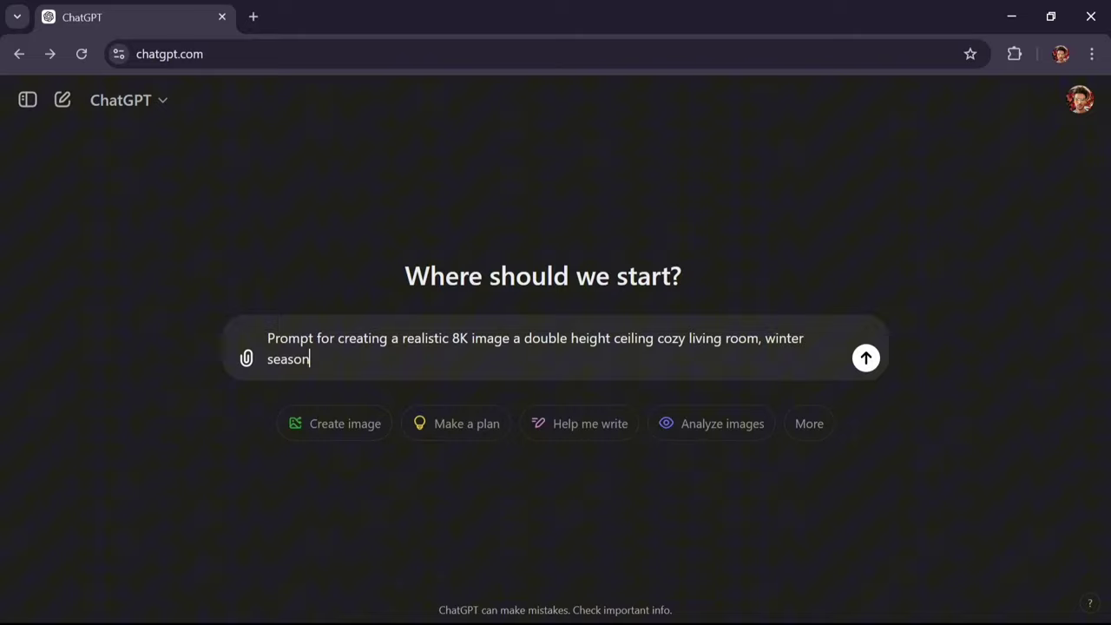
{"action": "left_click", "coordinate": [865, 358]}
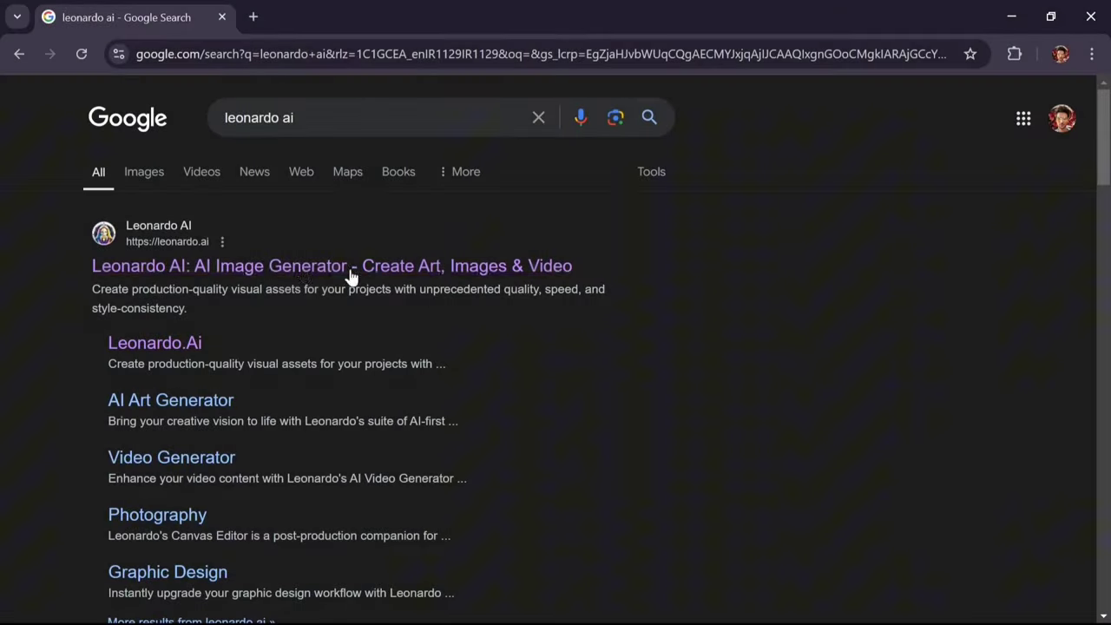
Open Leonardo AI from the search results and start the Image Creation tool.
{"action": "left_click", "coordinate": [331, 265]}
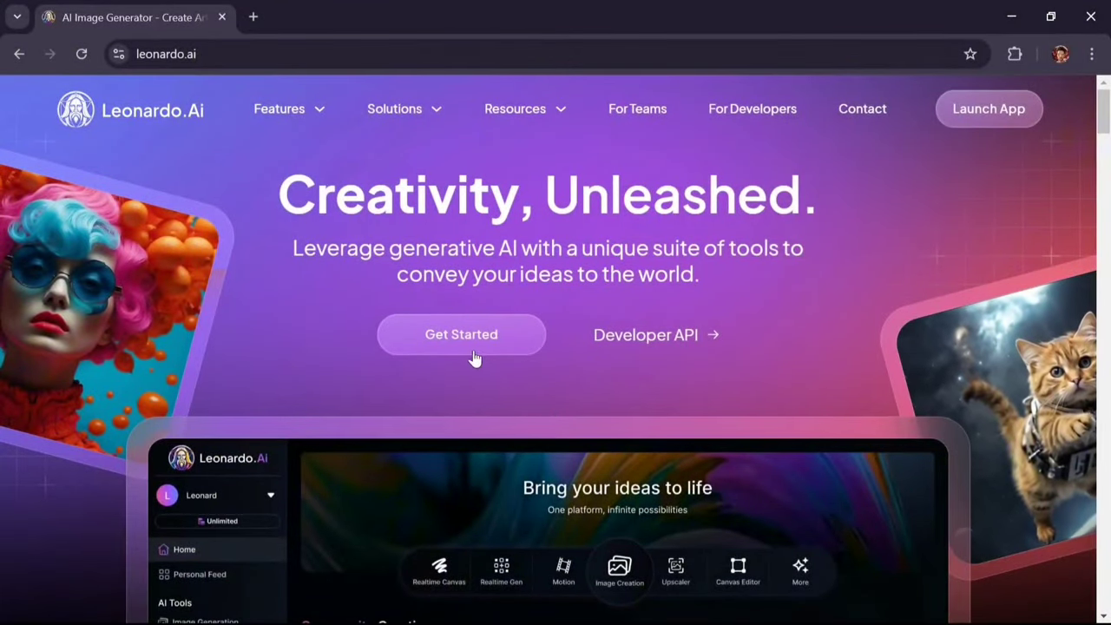
{"action": "left_click", "coordinate": [461, 334]}
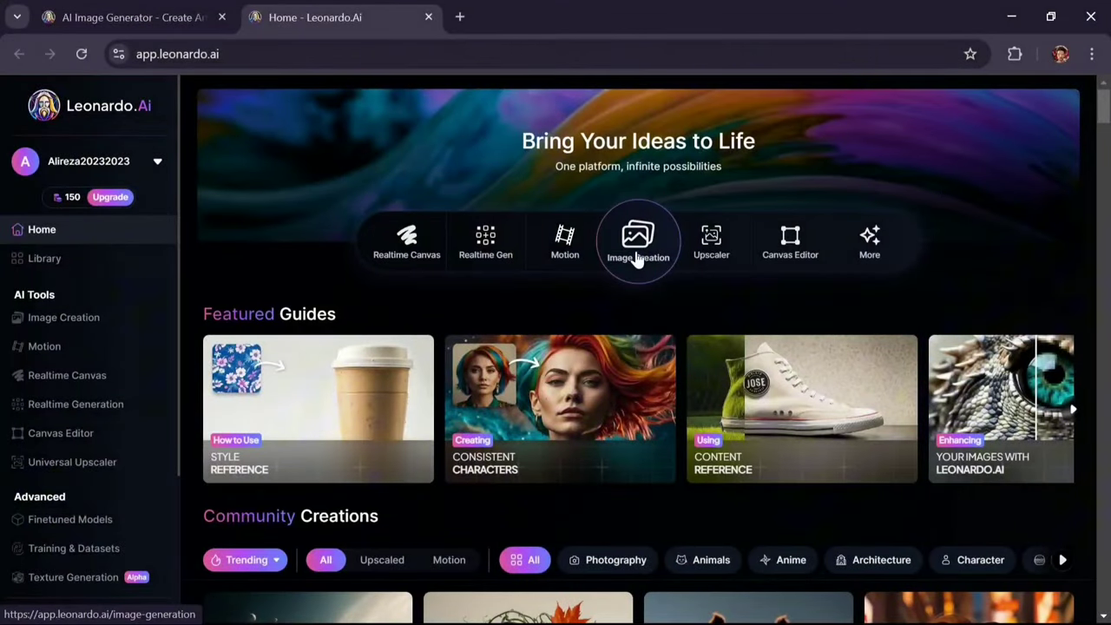
{"action": "left_click", "coordinate": [638, 241]}
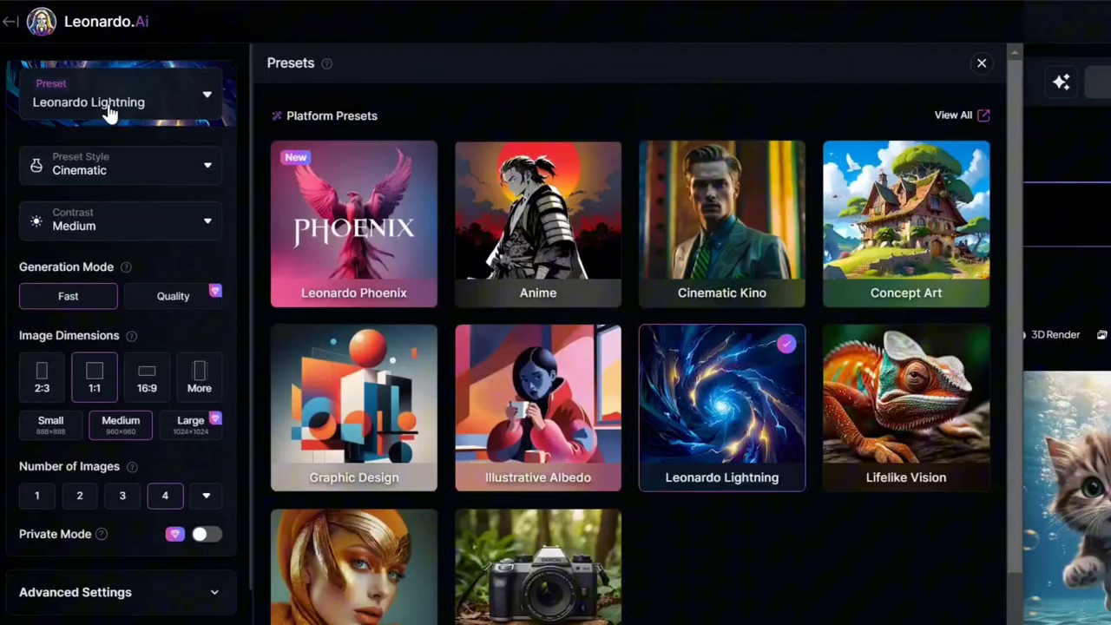
{"action": "mouse_move", "coordinate": [353, 217]}
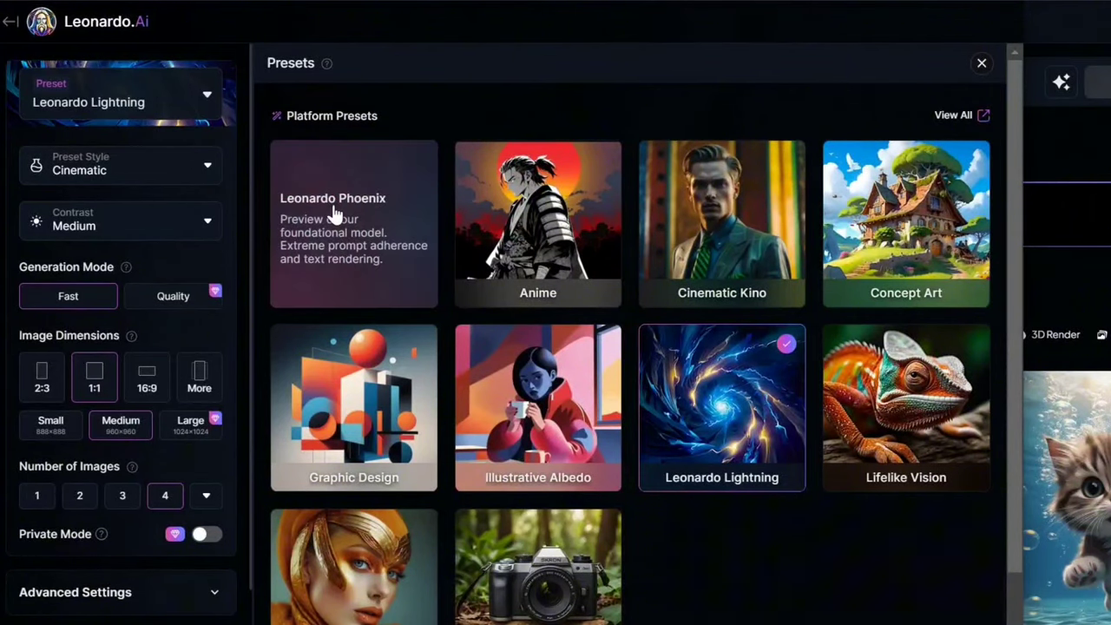
Choose the Leonardo Phoenix preset with 3D Render style and High contrast.
{"action": "left_click", "coordinate": [353, 224]}
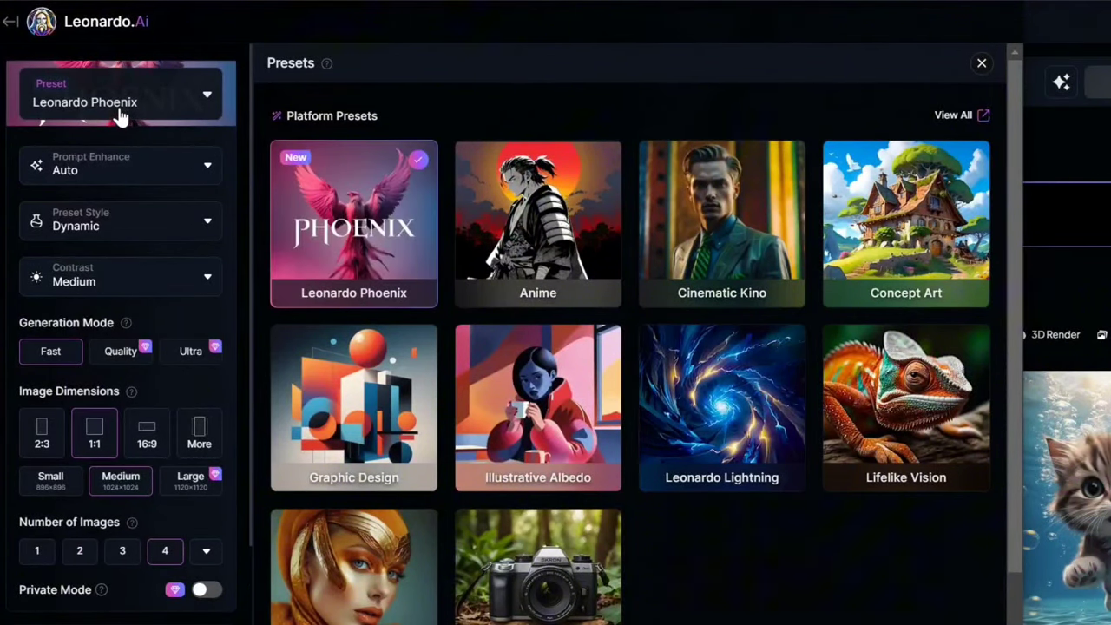
{"action": "left_click", "coordinate": [982, 63]}
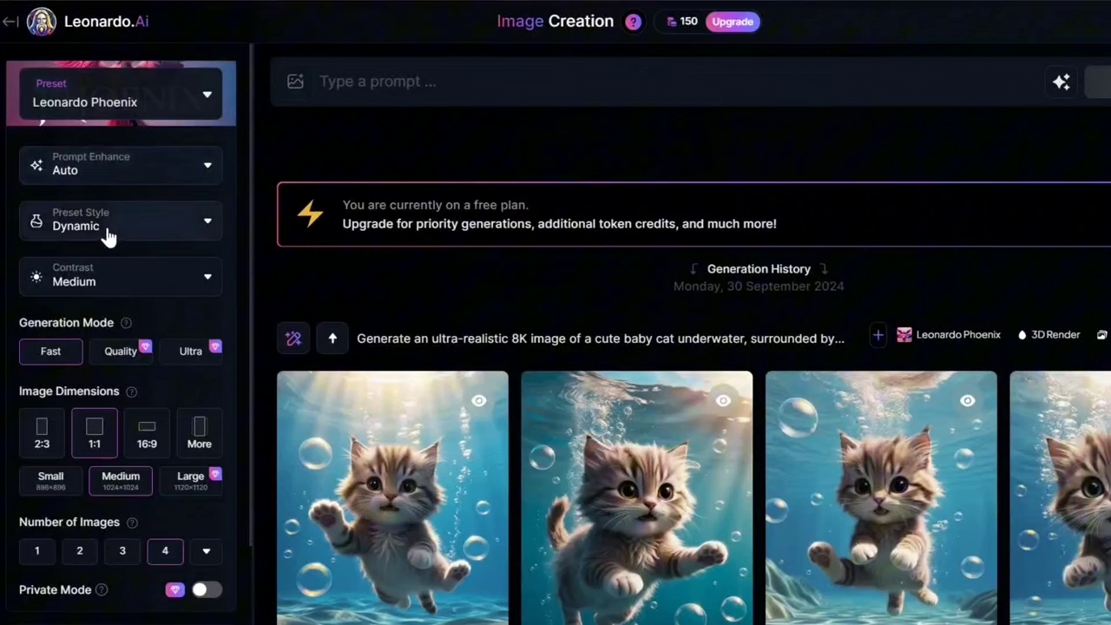
{"action": "left_click", "coordinate": [104, 225]}
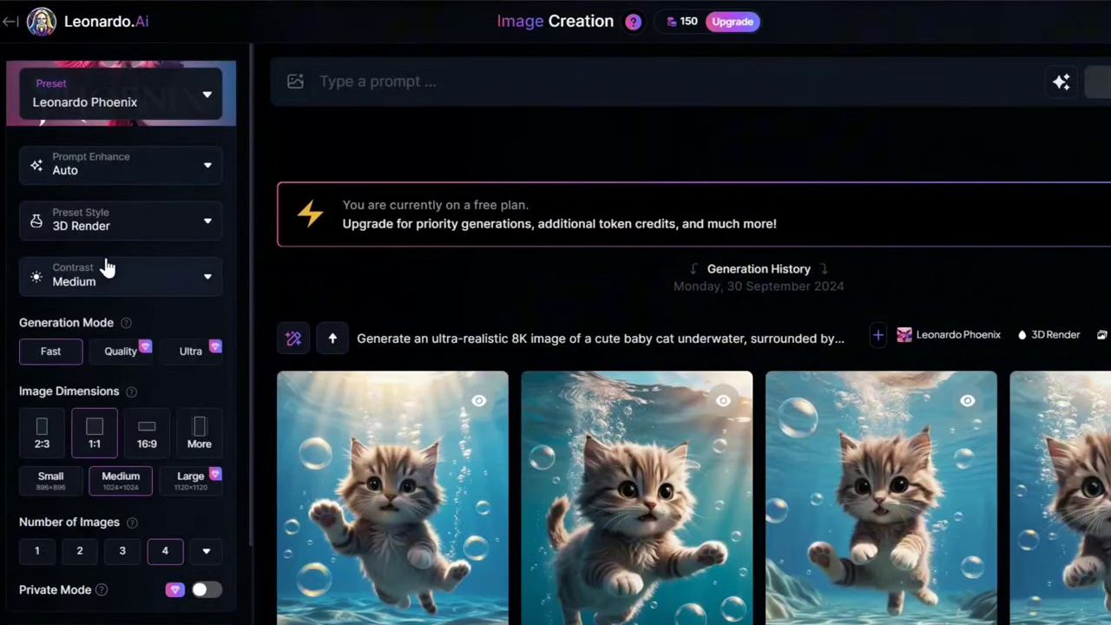
{"action": "left_click", "coordinate": [120, 276]}
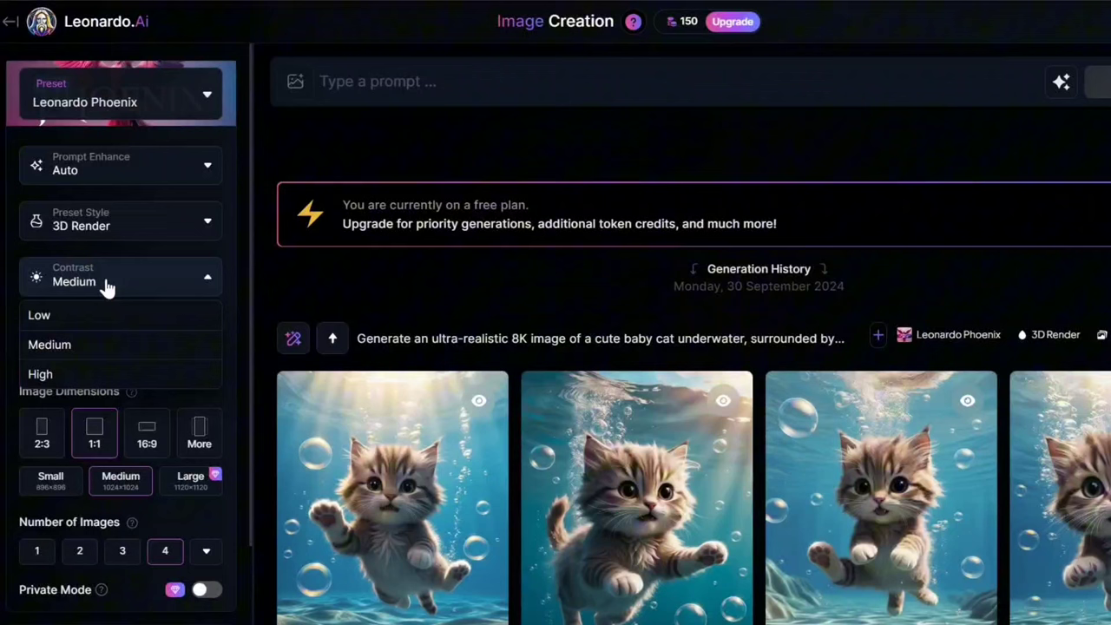
{"action": "left_click", "coordinate": [40, 374]}
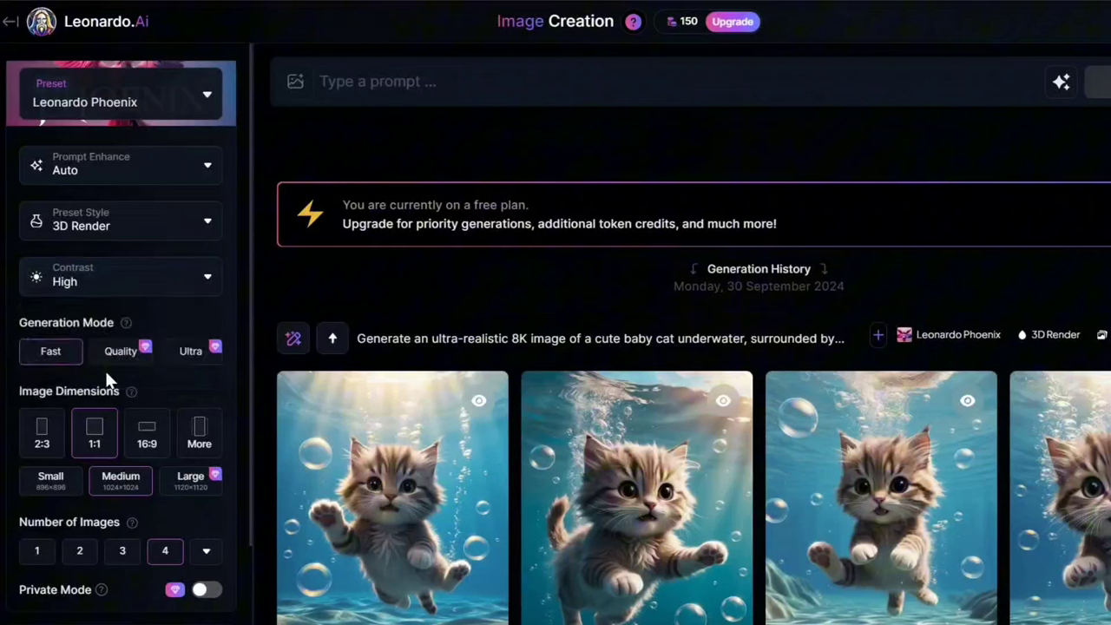
Generate images at TikTok 9:16 dimensions from the winter living room prompt.
{"action": "left_click", "coordinate": [199, 432]}
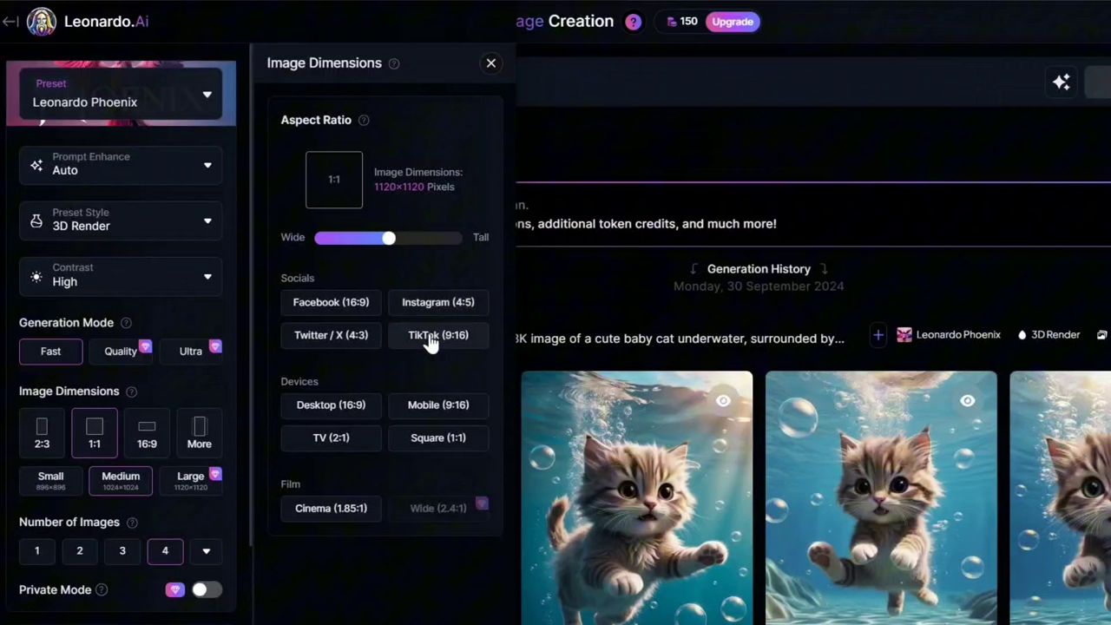
{"action": "left_click", "coordinate": [438, 335]}
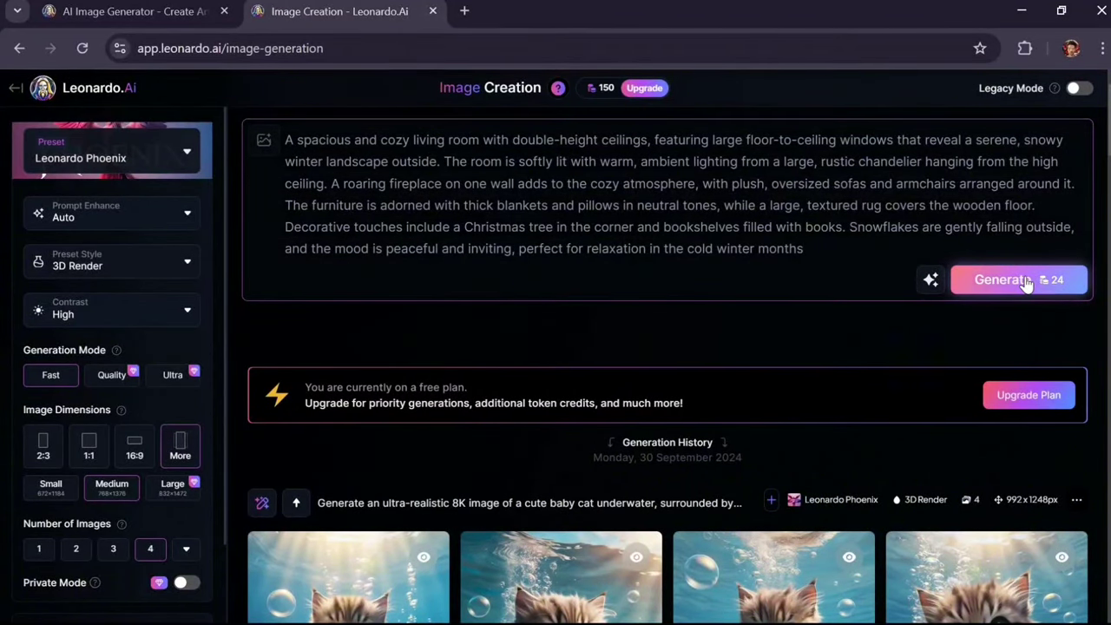
{"action": "left_click", "coordinate": [1018, 279]}
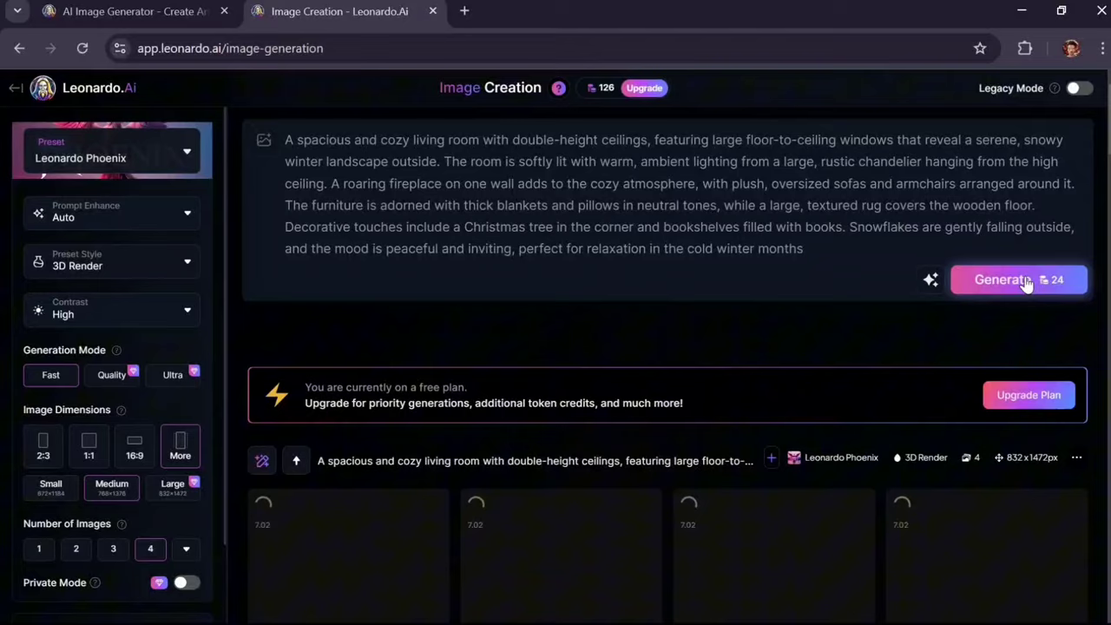
{"action": "left_click", "coordinate": [1002, 279]}
{"action": "type", "text": "P"}
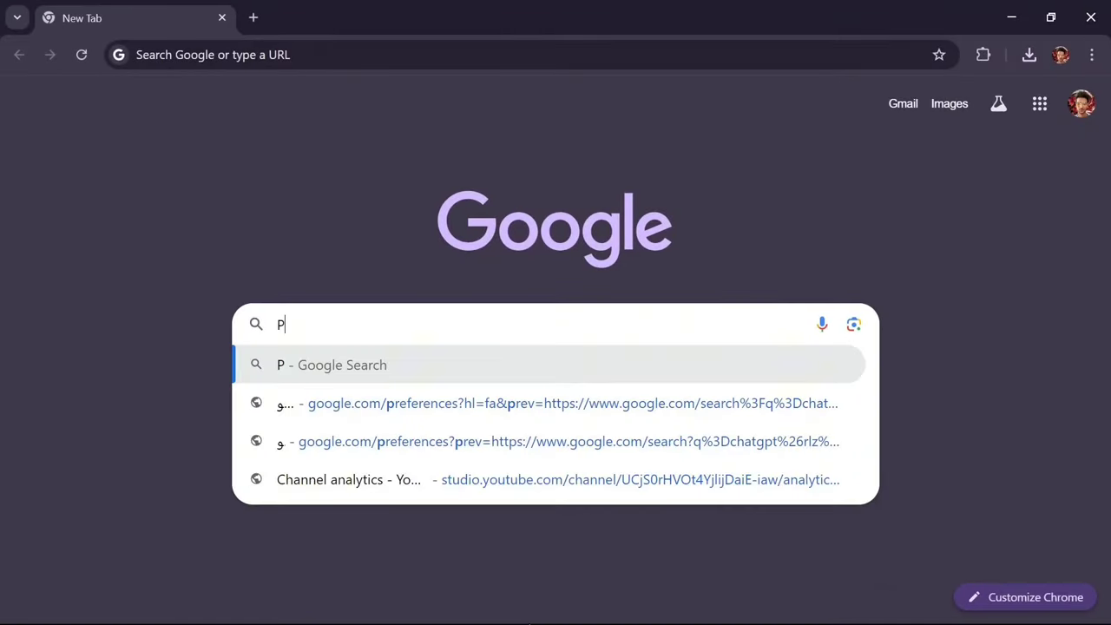
Find Photopea via Google, launch the editor, and open the downloaded living room image.
{"action": "type", "text": "hotopea"}
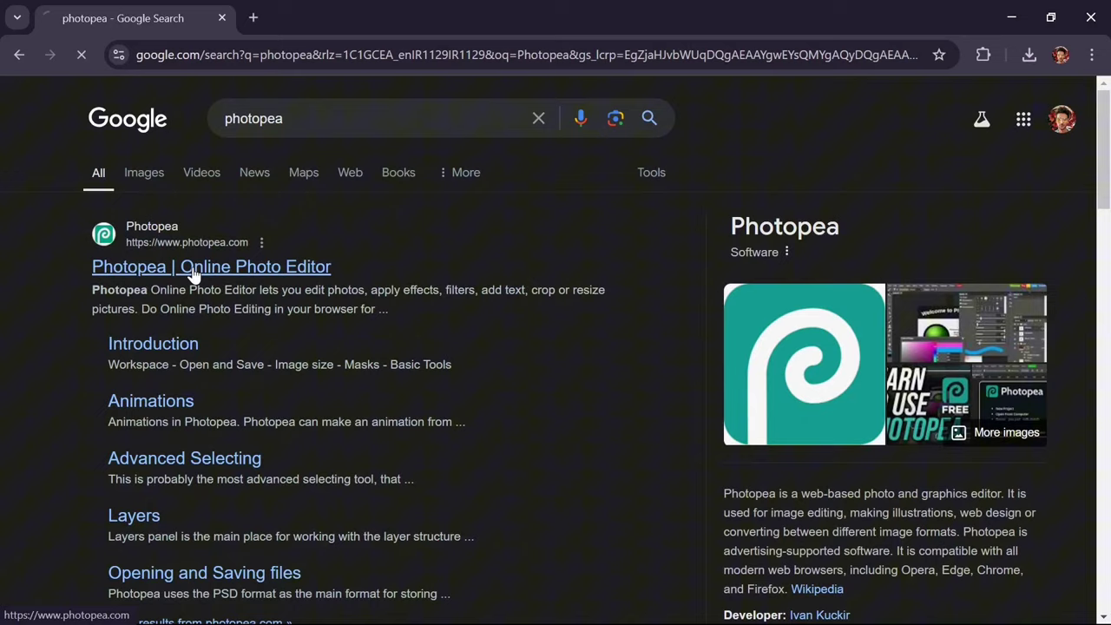
{"action": "left_click", "coordinate": [211, 266]}
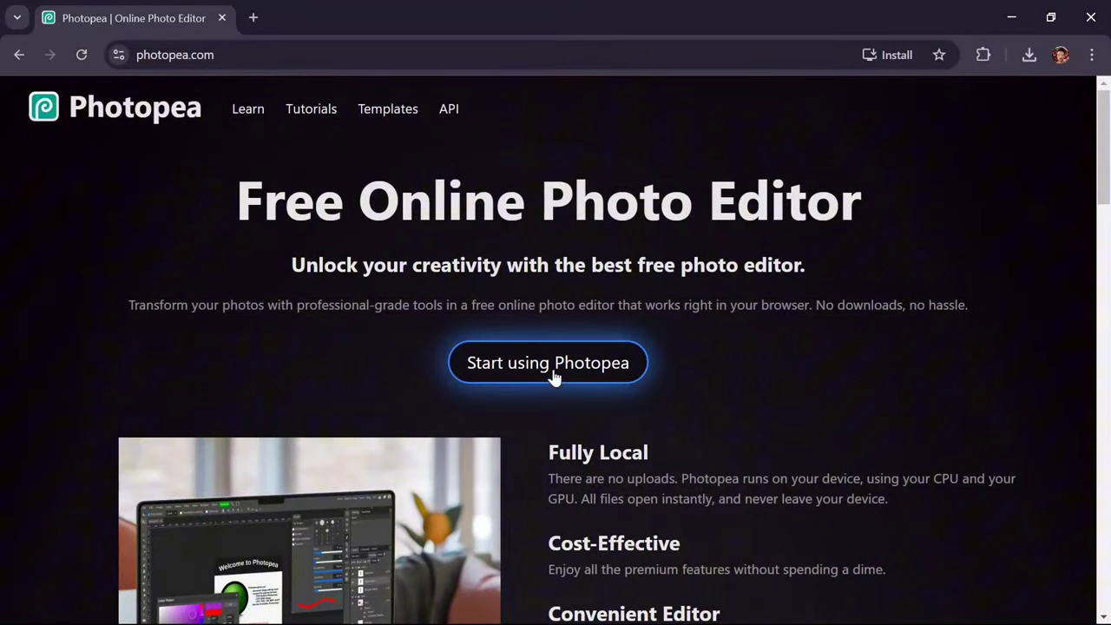
{"action": "left_click", "coordinate": [548, 362]}
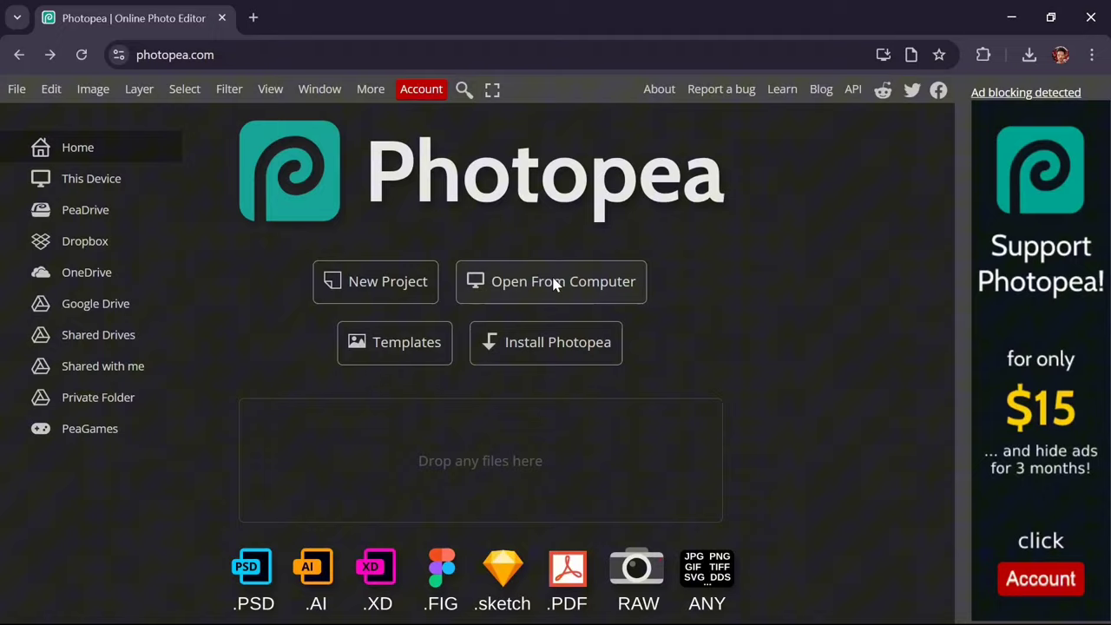
{"action": "left_click", "coordinate": [550, 281]}
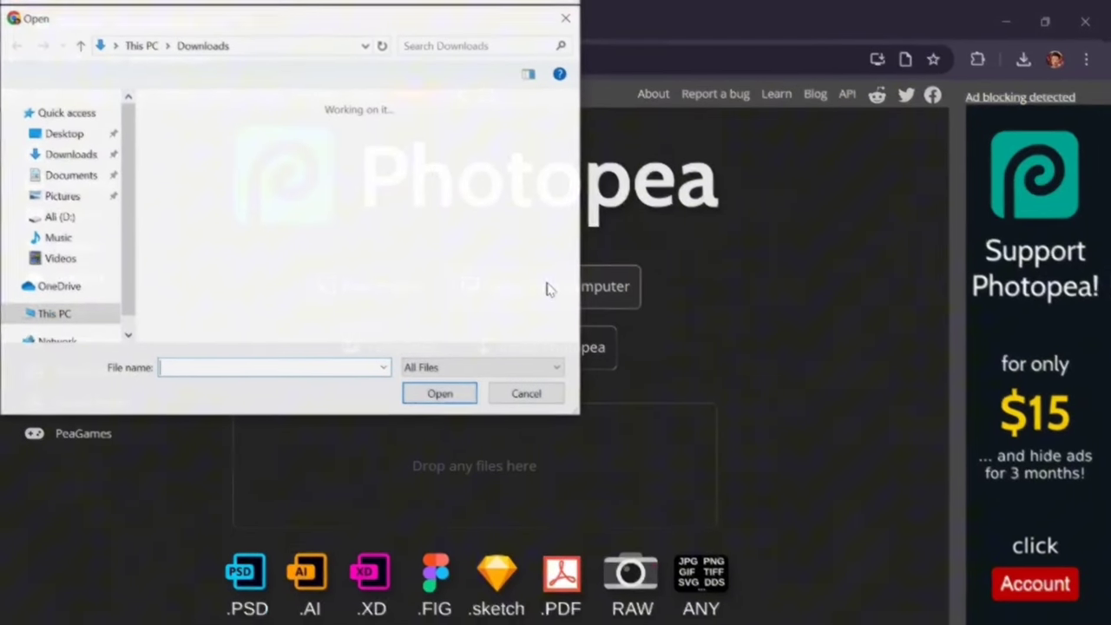
{"action": "left_click", "coordinate": [439, 393]}
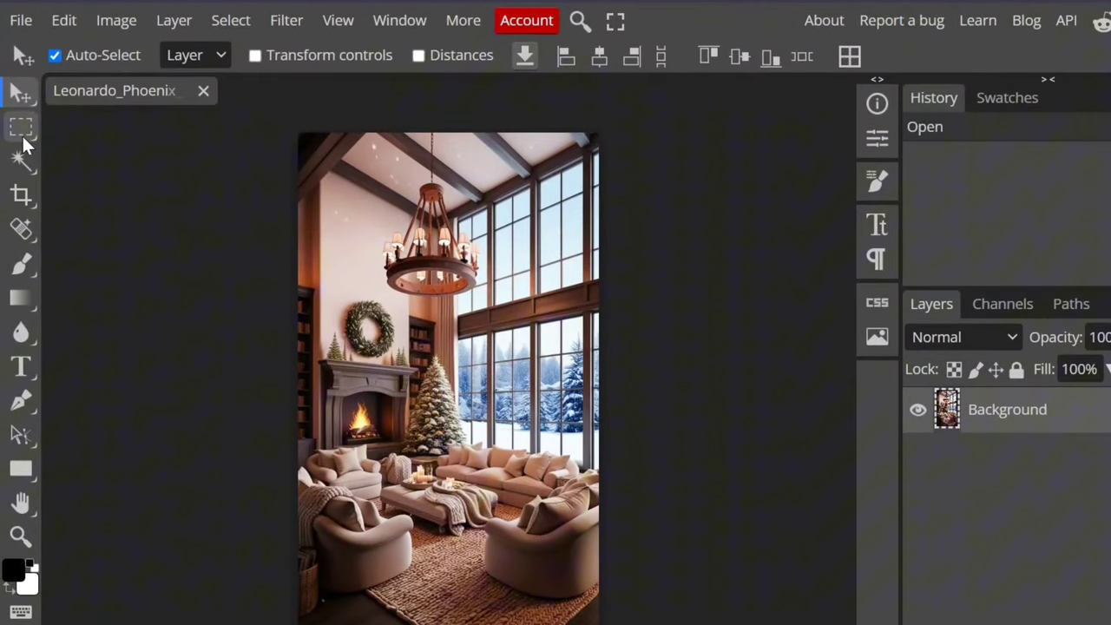
Freehand-select the snowy window panes and clear them to transparency.
{"action": "left_click", "coordinate": [21, 127]}
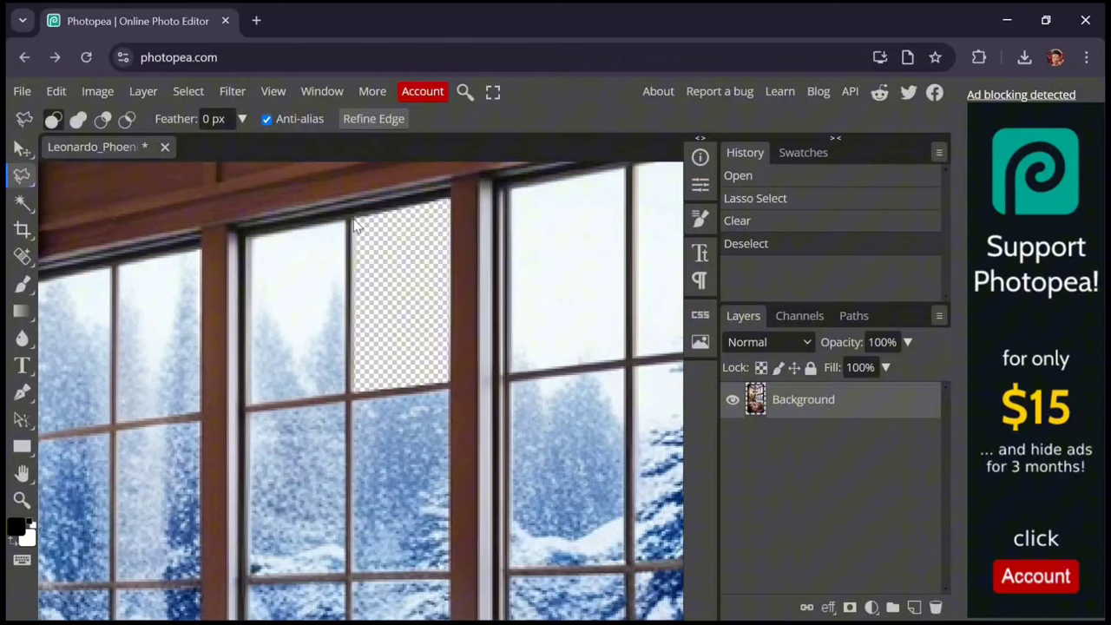
{"action": "left_click_drag", "start_coordinate": [343, 217], "coordinate": [252, 399]}
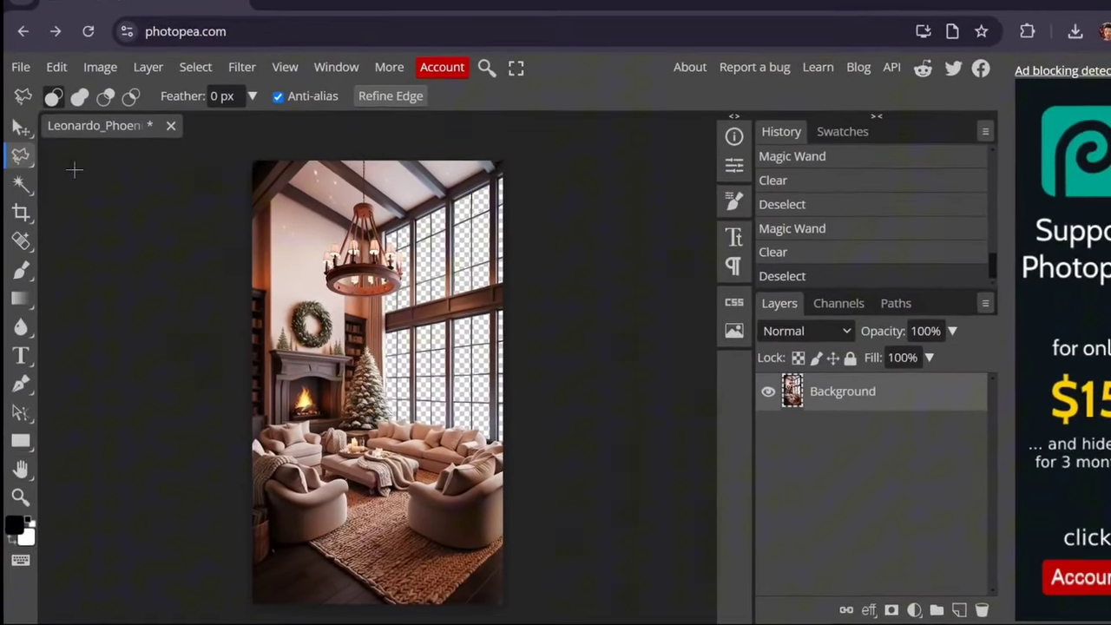
Export the transparent-window living room image via File > Export as > PNG.
{"action": "left_click", "coordinate": [20, 66]}
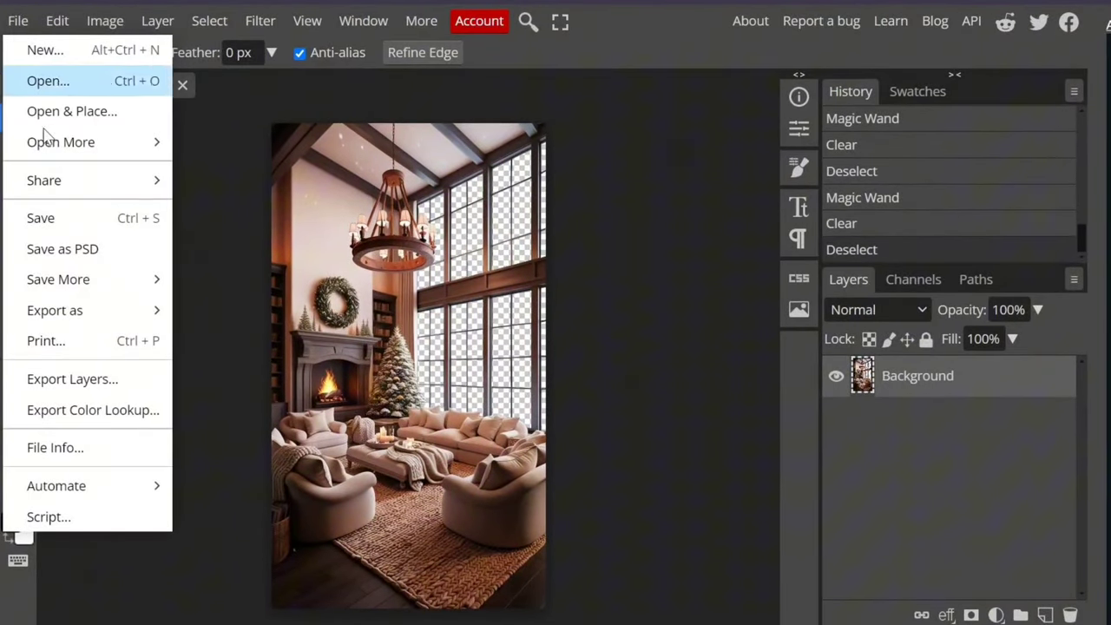
{"action": "left_click", "coordinate": [54, 310]}
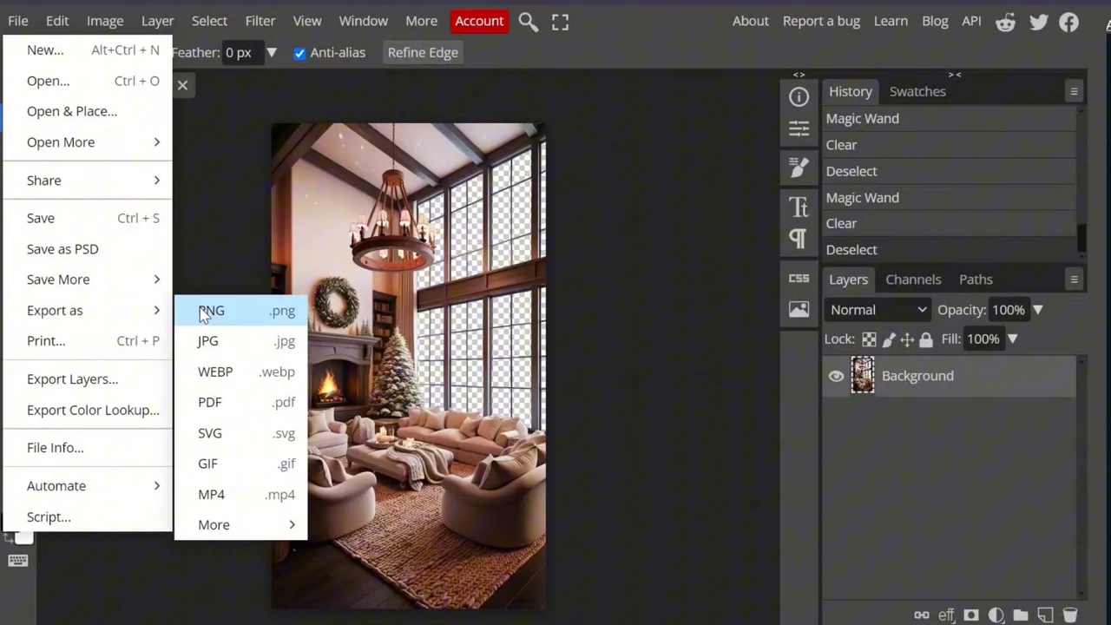
{"action": "left_click", "coordinate": [211, 310]}
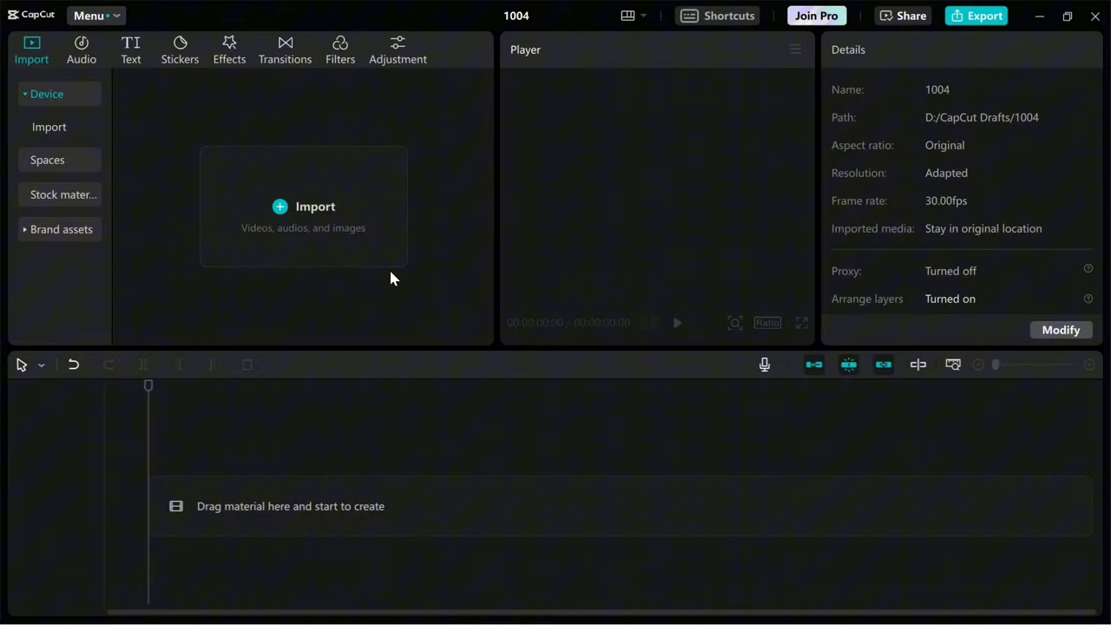
Import the PNG and JPG room images and stack them on separate timeline tracks.
{"action": "left_click", "coordinate": [303, 205]}
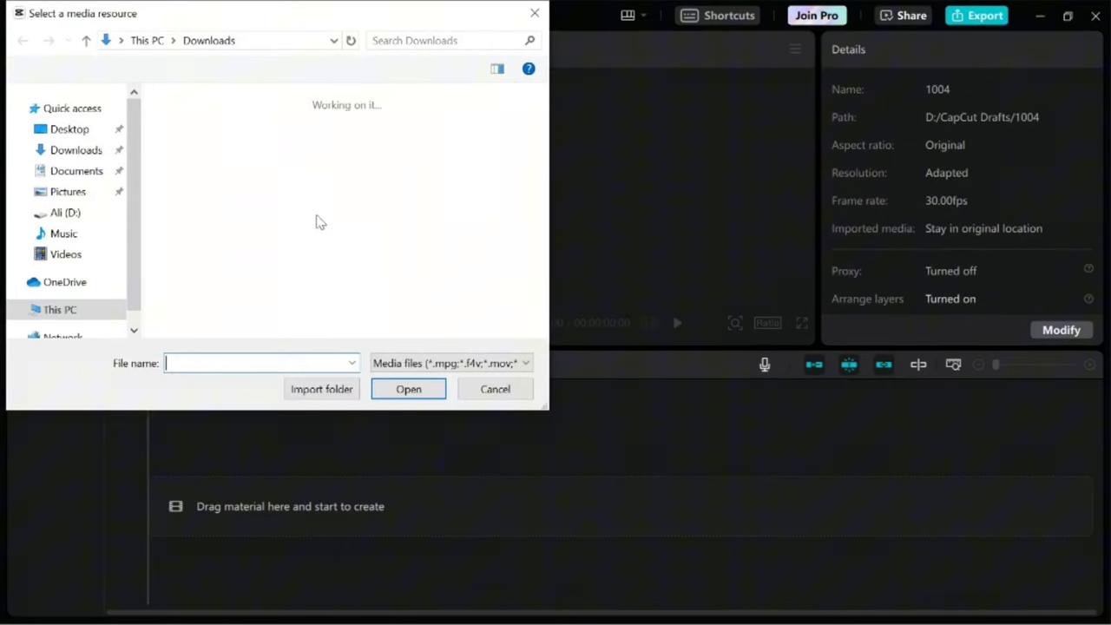
{"action": "left_click", "coordinate": [408, 389]}
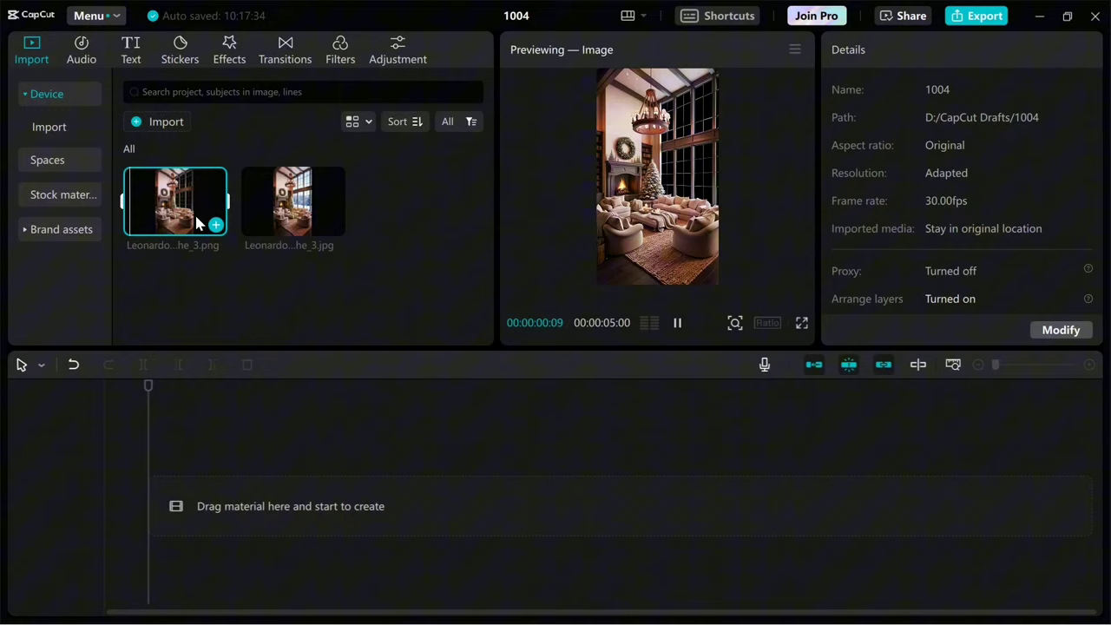
{"action": "left_click", "coordinate": [292, 202]}
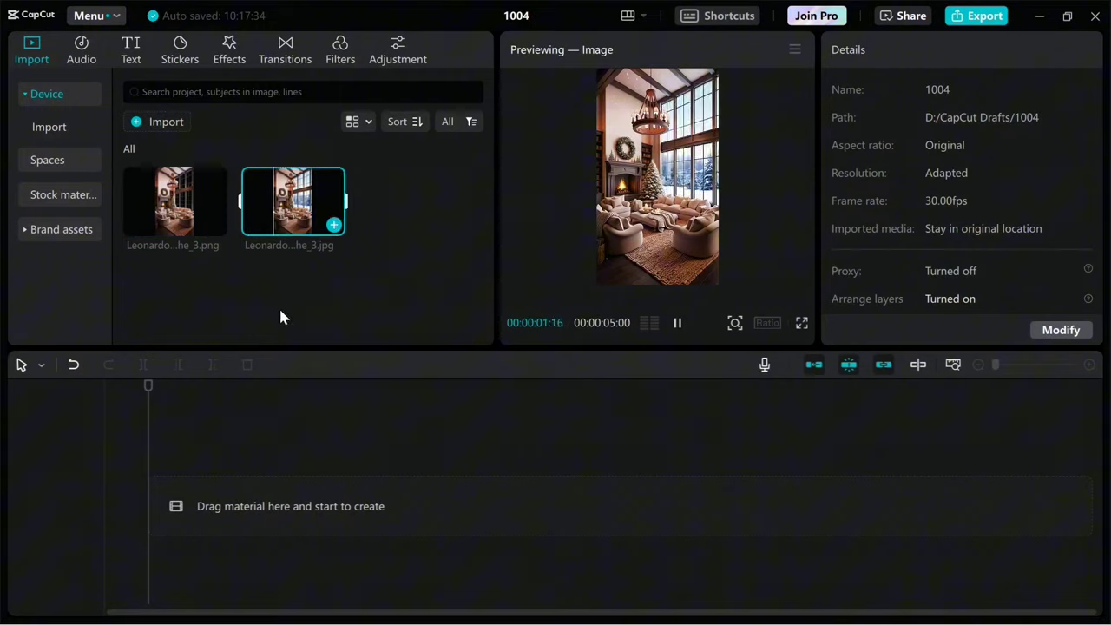
{"action": "left_click_drag", "start_coordinate": [289, 202], "coordinate": [303, 506]}
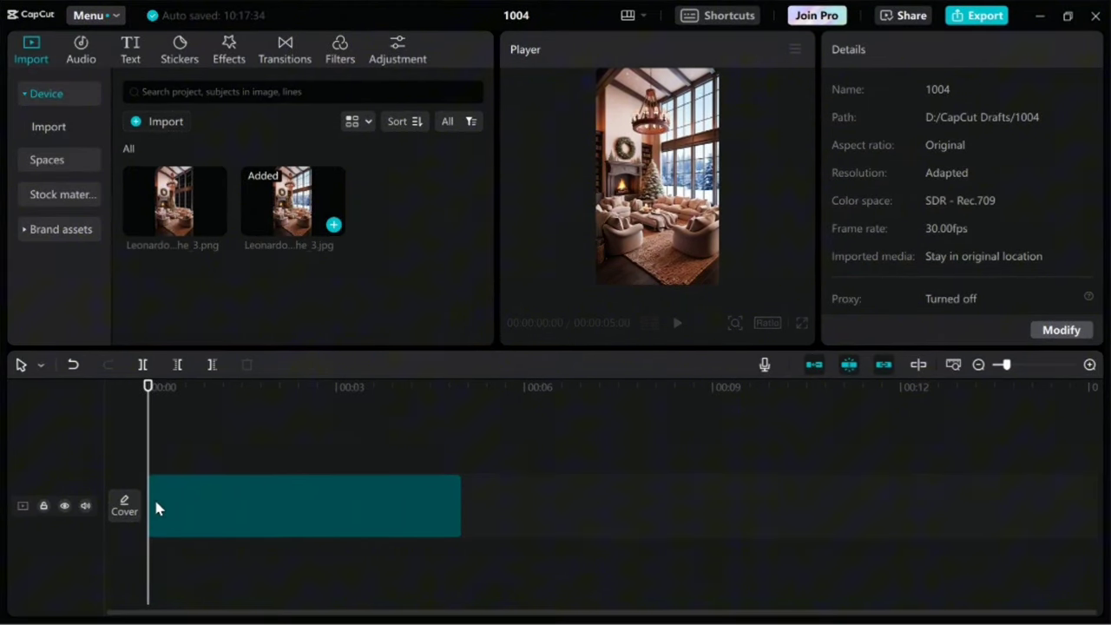
{"action": "left_click", "coordinate": [173, 201]}
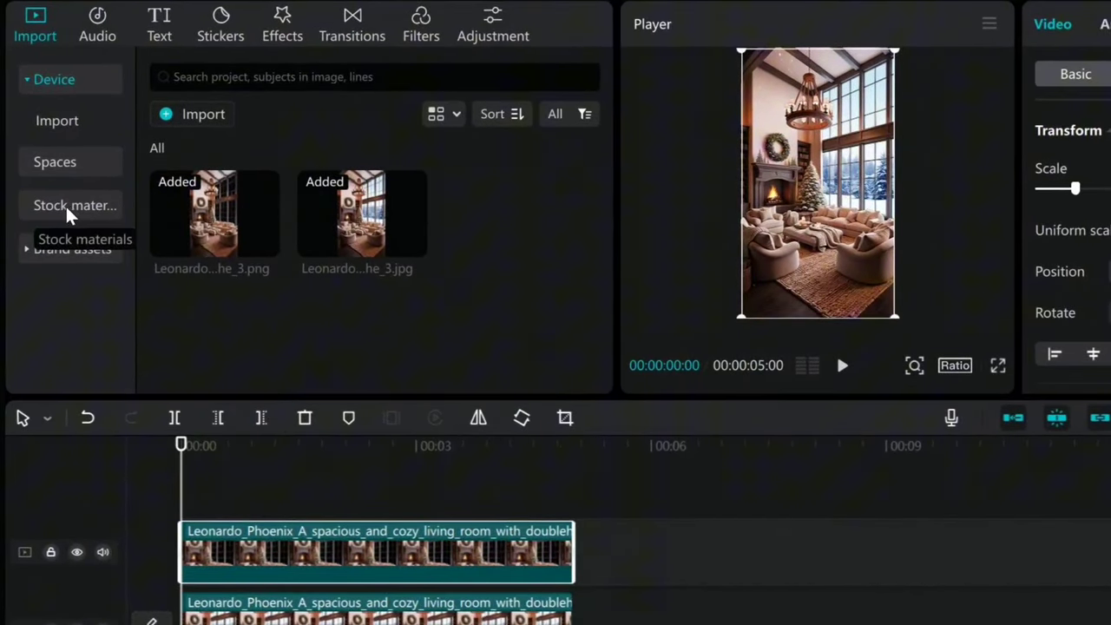
Search stock materials for 'snow falling green screen' and add the snow clip beneath the room.
{"action": "left_click", "coordinate": [74, 205]}
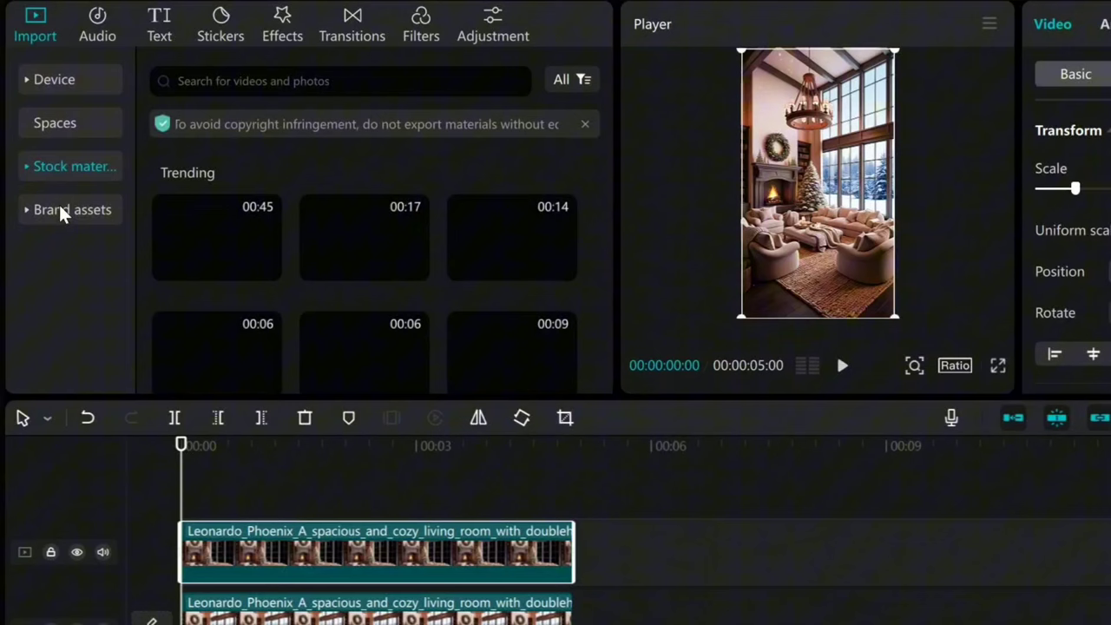
{"action": "type", "text": "snow falling green screen"}
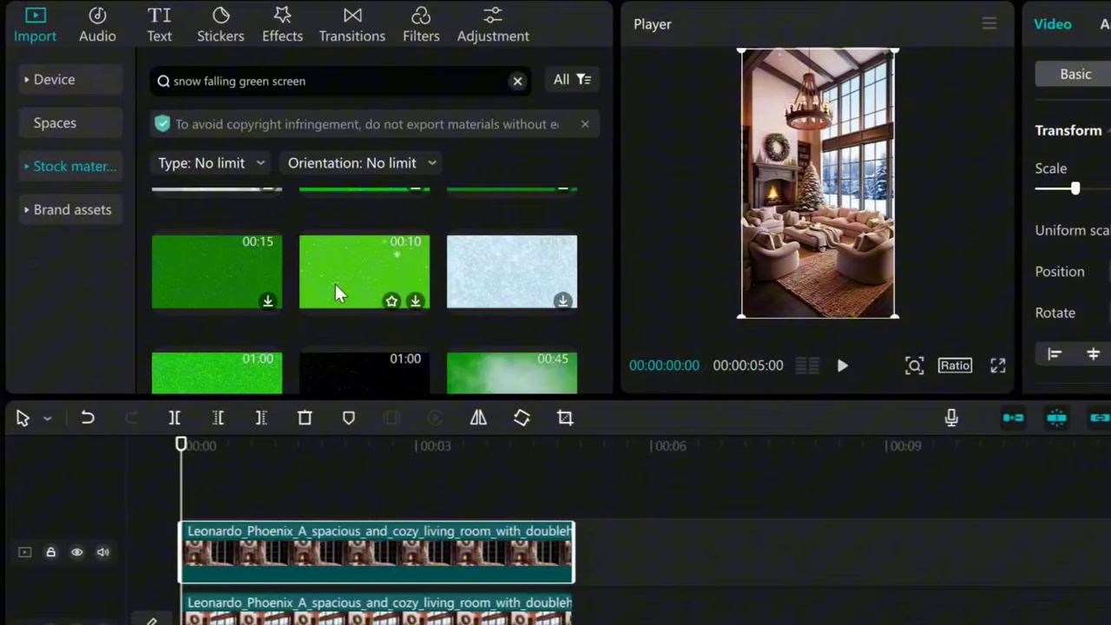
{"action": "scroll", "scroll_direction": "down", "scroll_amount": 3}
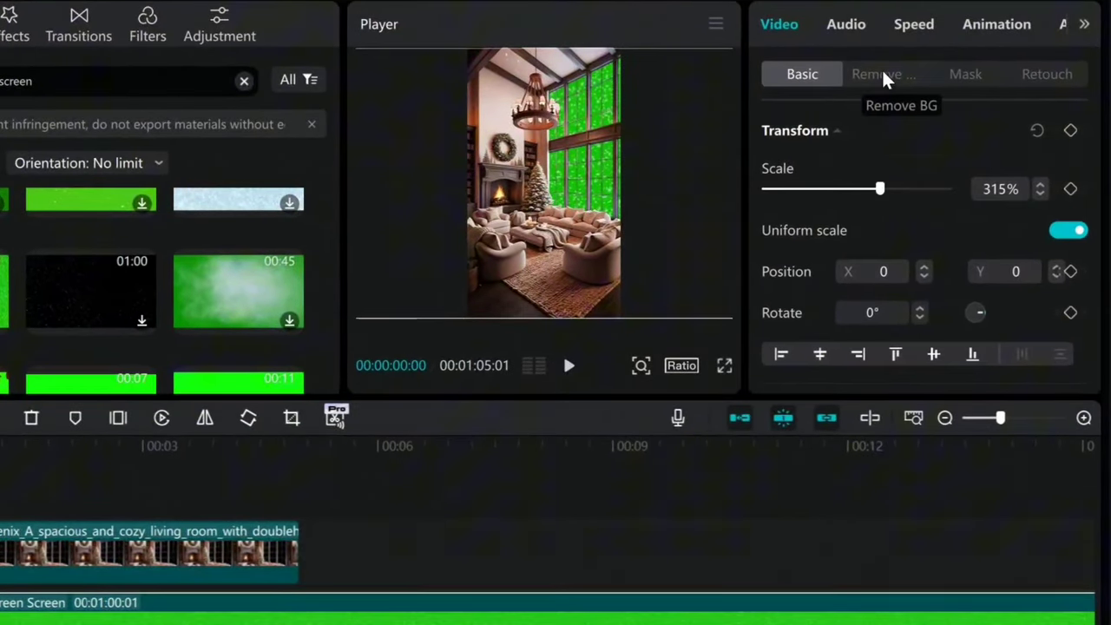
{"action": "left_click", "coordinate": [883, 74]}
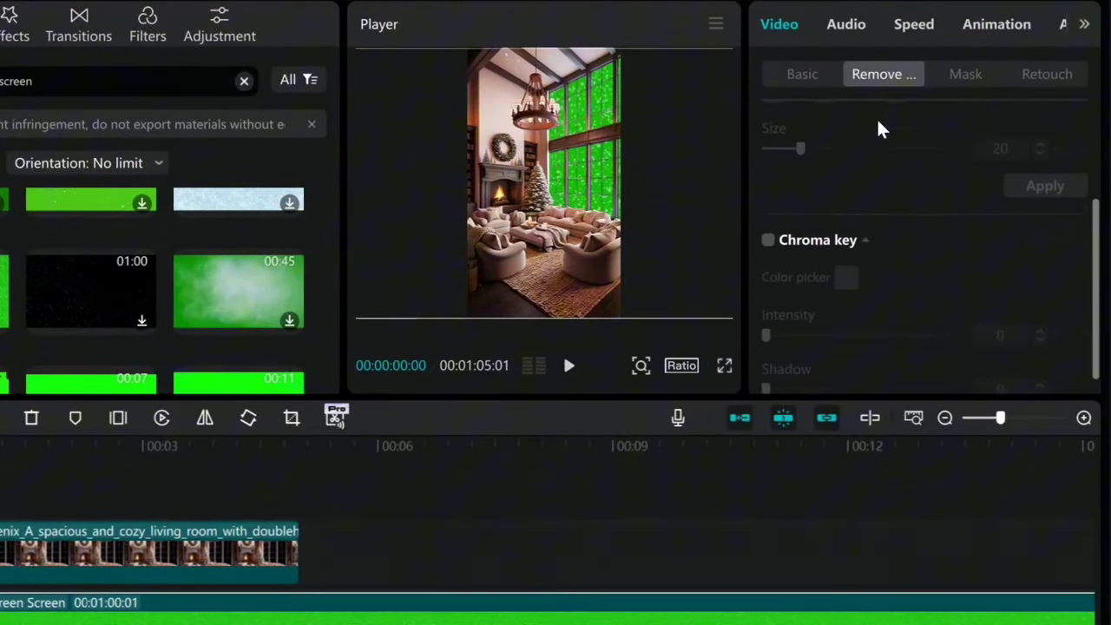
Enable chroma key on the snow clip, pick the green, and set Intensity to 25.
{"action": "left_click", "coordinate": [767, 219]}
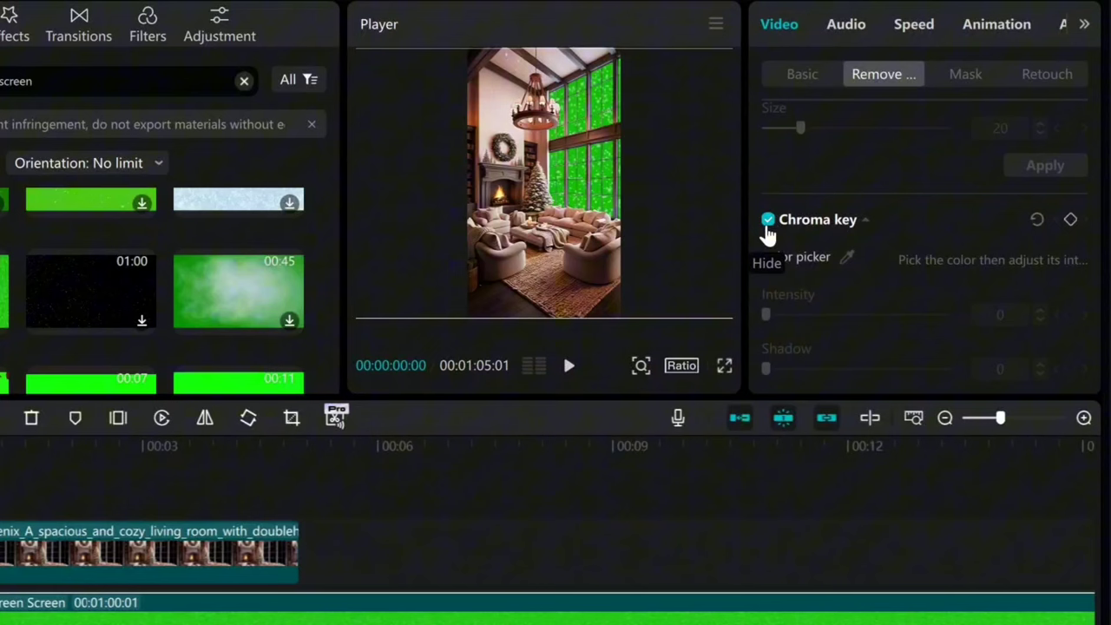
{"action": "left_click", "coordinate": [767, 219]}
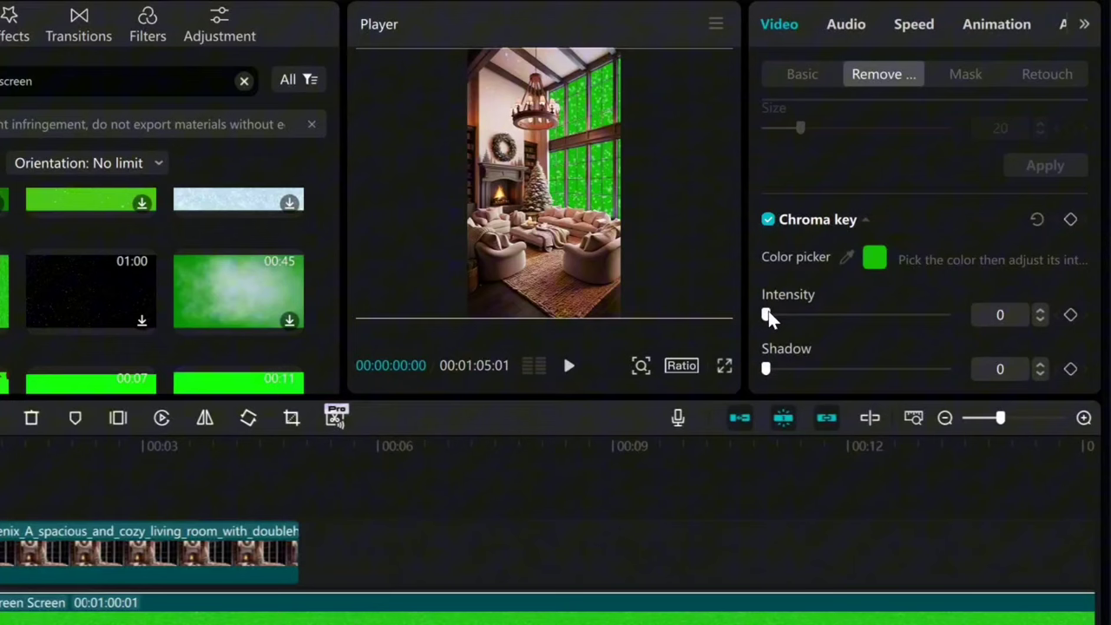
{"action": "left_click_drag", "start_coordinate": [766, 315], "coordinate": [811, 314]}
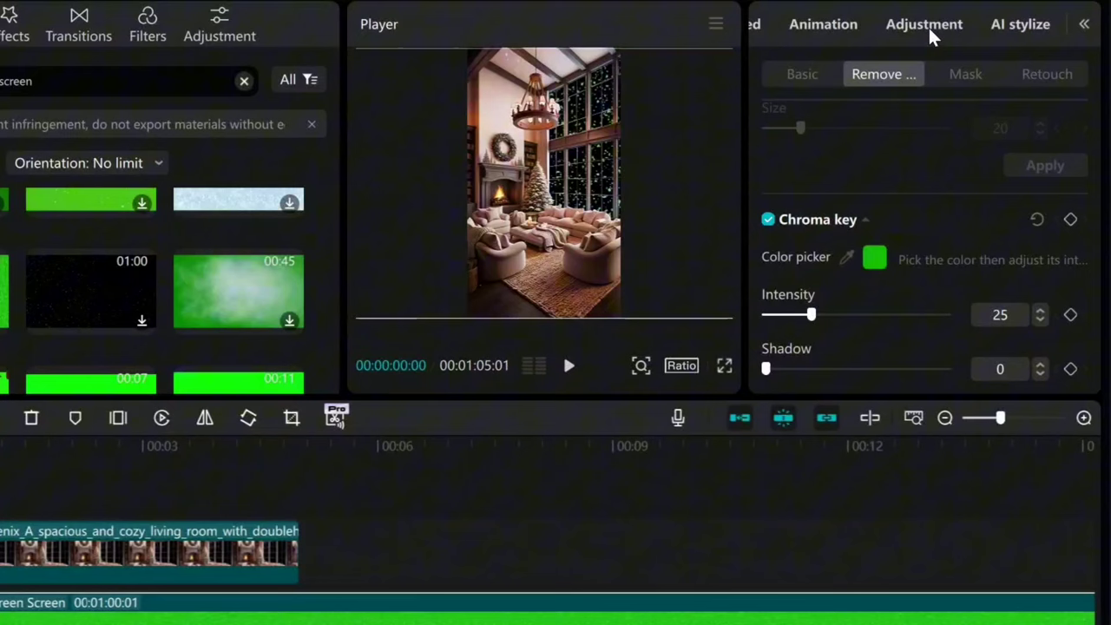
{"action": "left_click", "coordinate": [924, 24]}
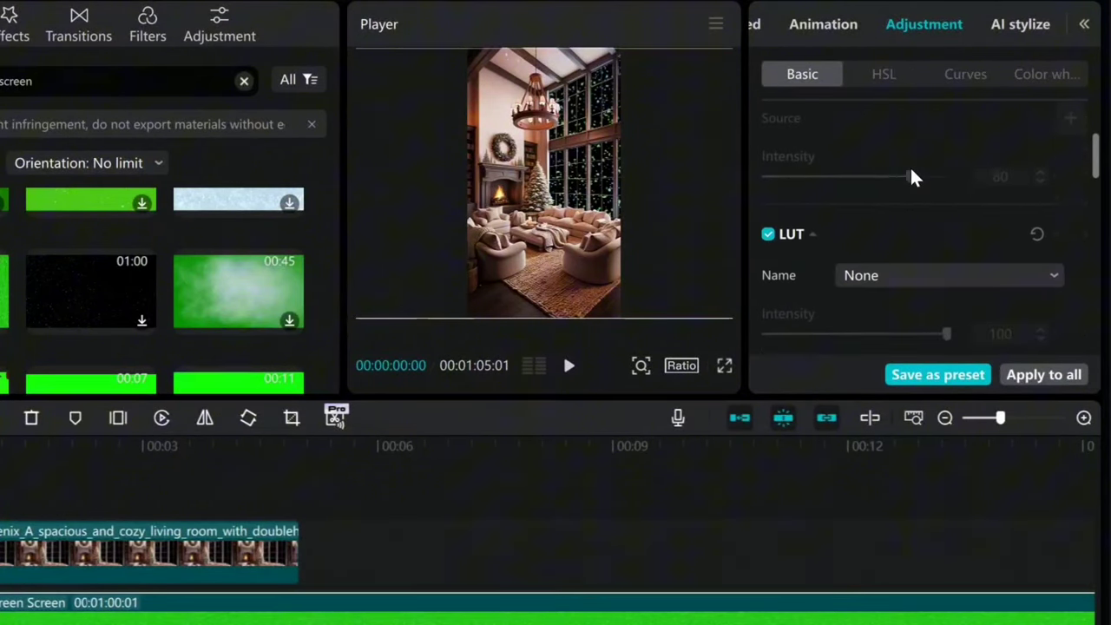
Lower the snow clip's saturation to -50 and raise its exposure to 23.
{"action": "scroll", "scroll_direction": "down", "scroll_amount": 3}
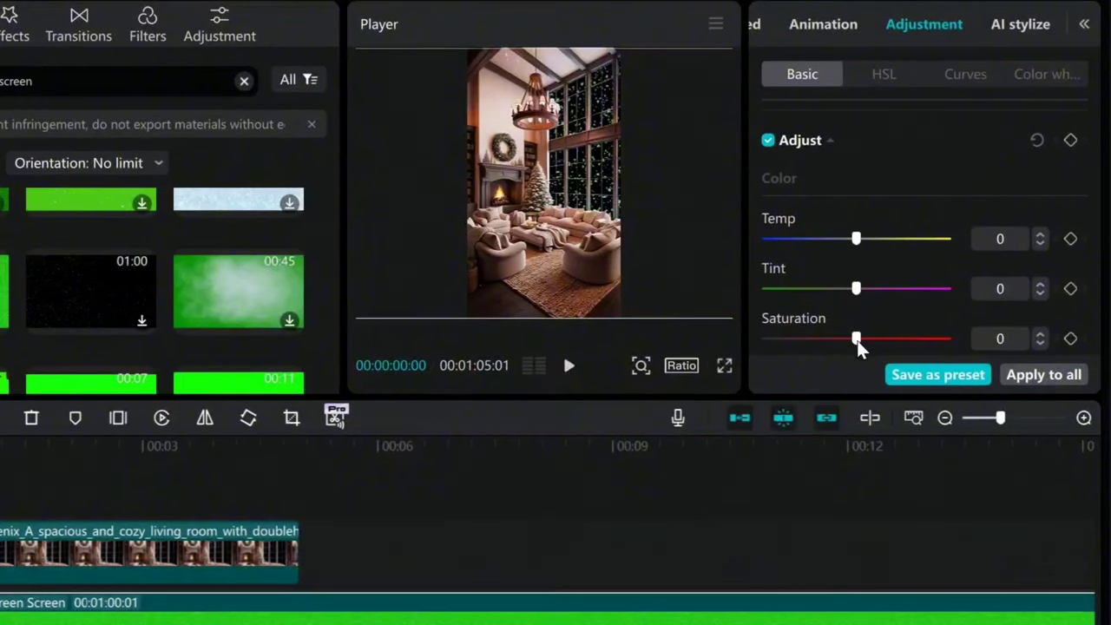
{"action": "left_click_drag", "start_coordinate": [857, 338], "coordinate": [765, 339]}
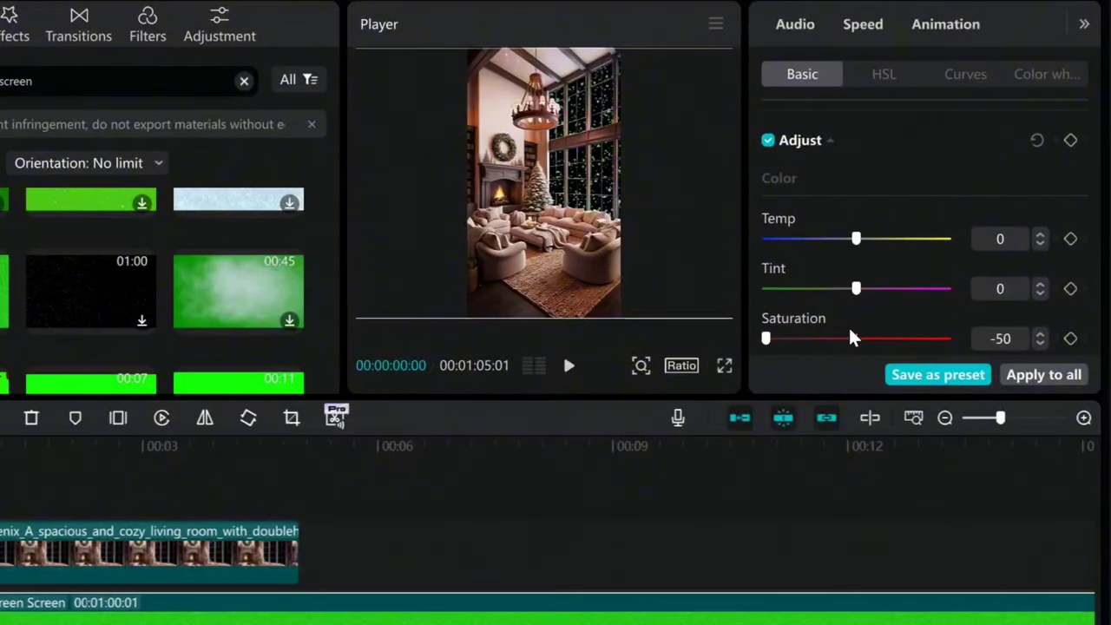
{"action": "scroll", "scroll_direction": "down", "scroll_amount": 3}
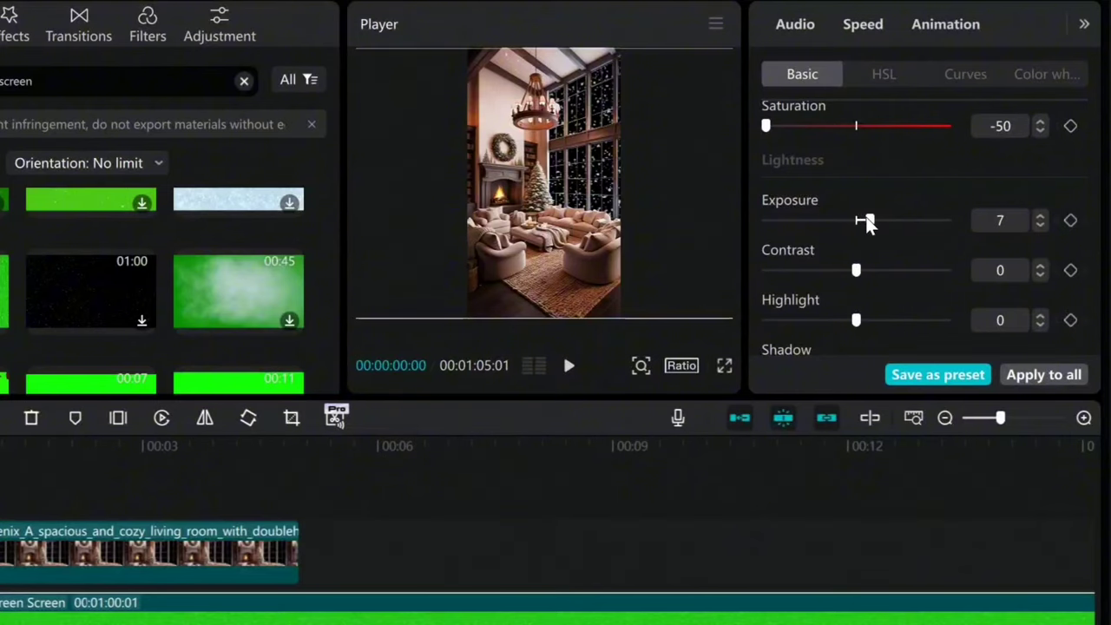
{"action": "left_click_drag", "start_coordinate": [868, 219], "coordinate": [894, 217]}
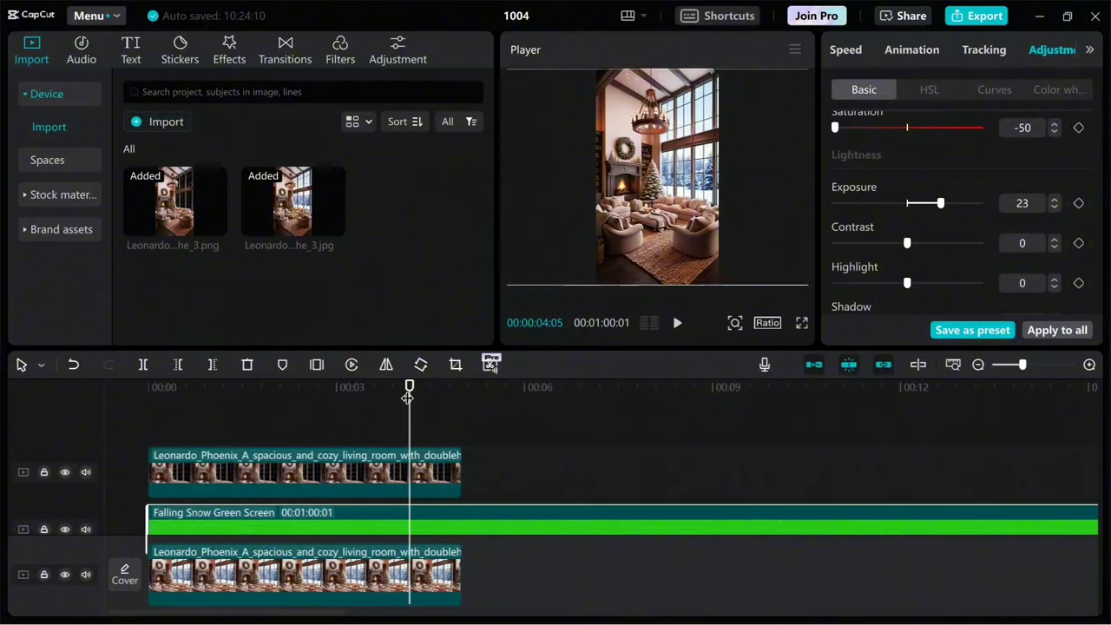
Split the falling-snow clip at 00:05 to match the five-second room images.
{"action": "left_click_drag", "start_coordinate": [409, 386], "coordinate": [461, 386]}
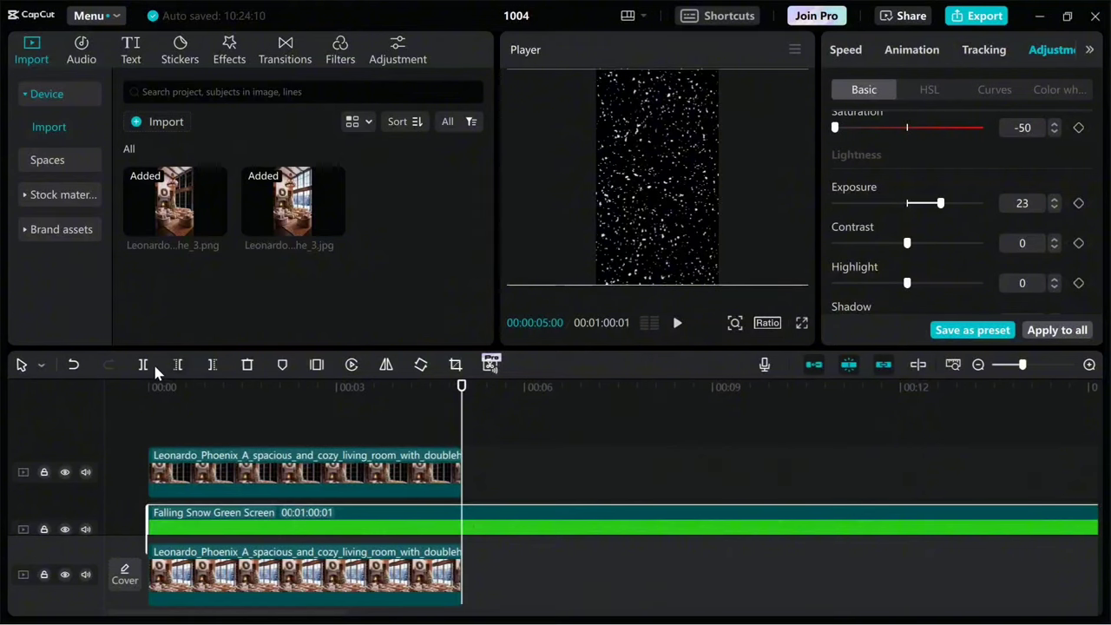
{"action": "left_click", "coordinate": [247, 364]}
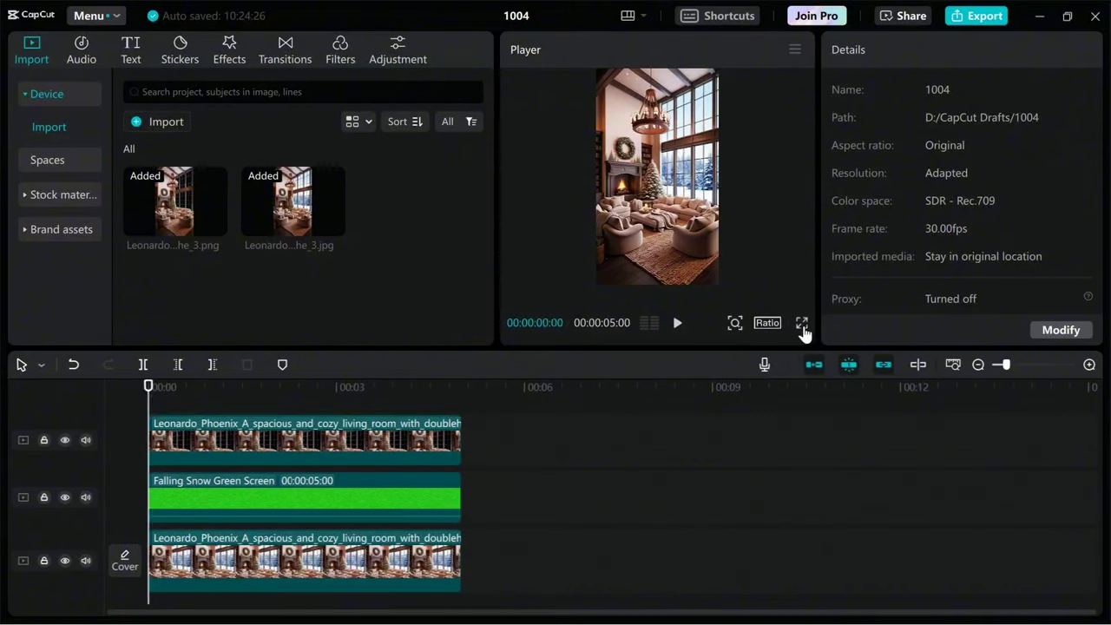
Watch the snowy living-room composite with the green-screen snow in full-screen preview.
{"action": "left_click", "coordinate": [801, 322]}
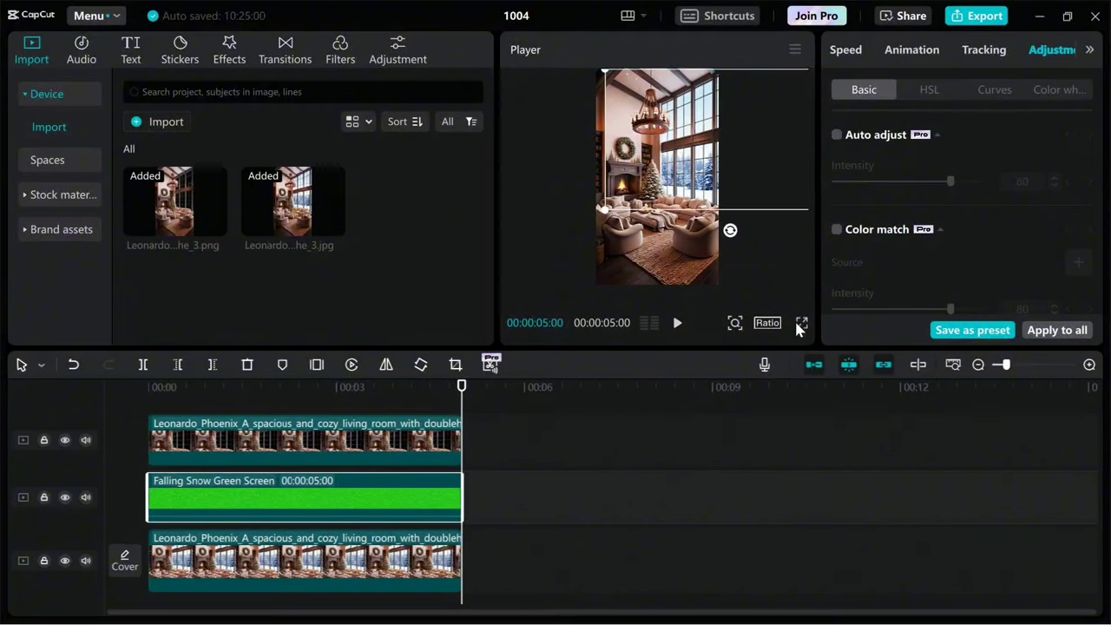
{"action": "left_click", "coordinate": [802, 323]}
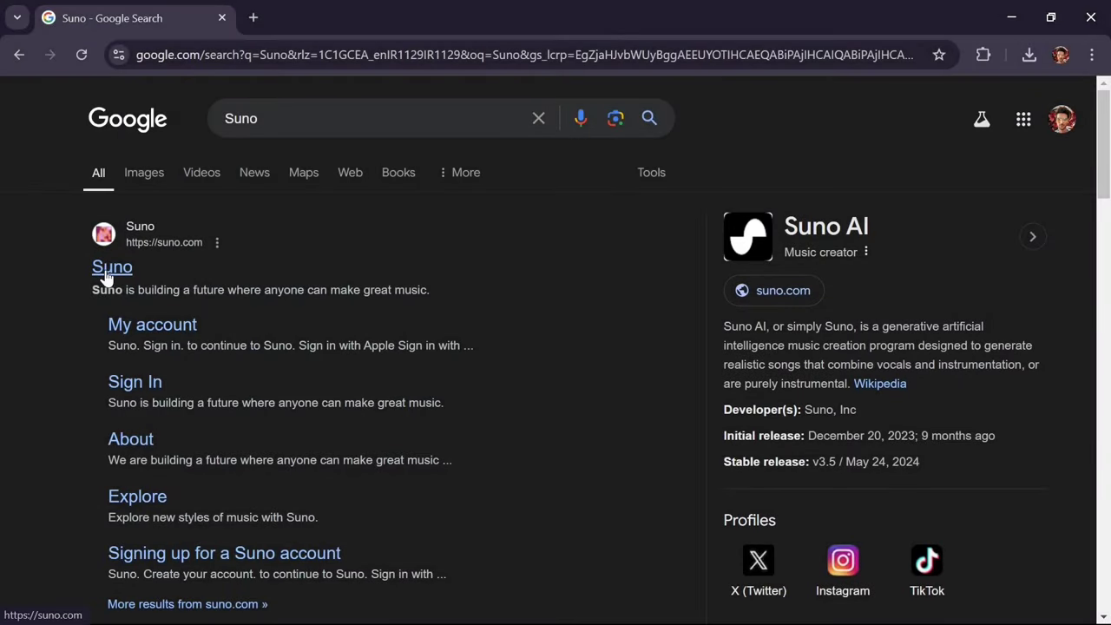
Sign in to Suno and generate an instrumental song from 'A Relaxing Lo-Fi beat, nature'.
{"action": "left_click", "coordinate": [112, 267]}
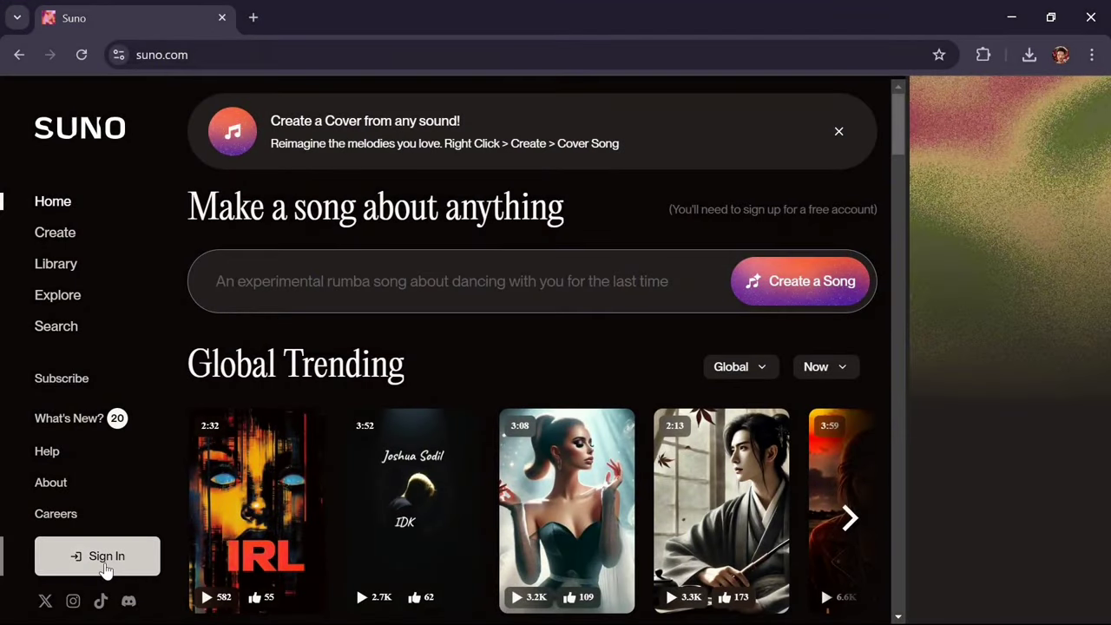
{"action": "left_click", "coordinate": [97, 555]}
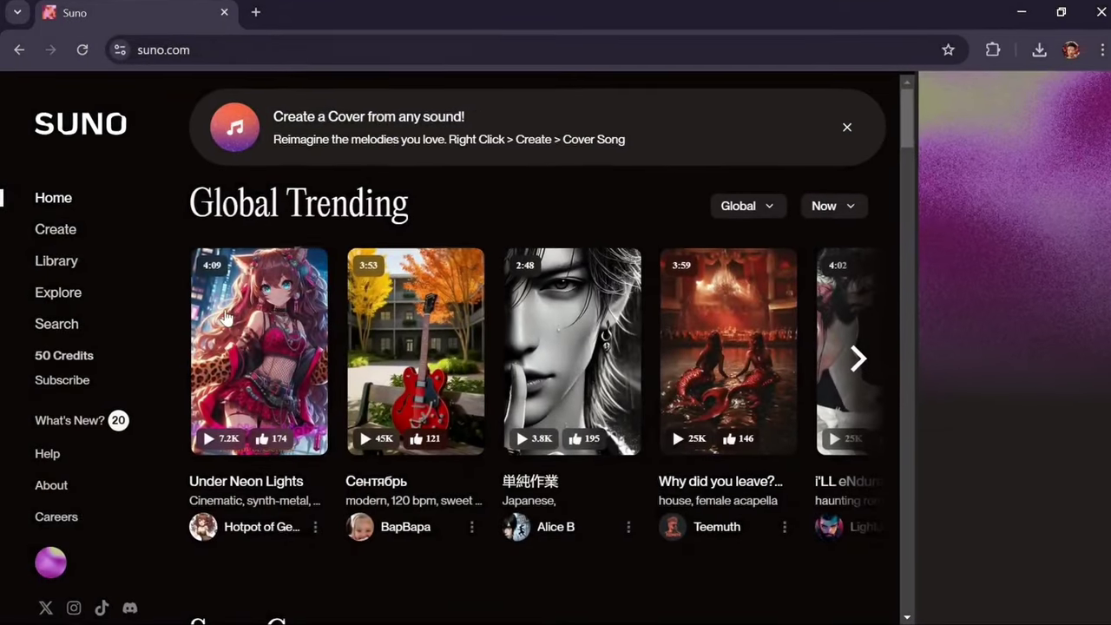
{"action": "left_click", "coordinate": [56, 230]}
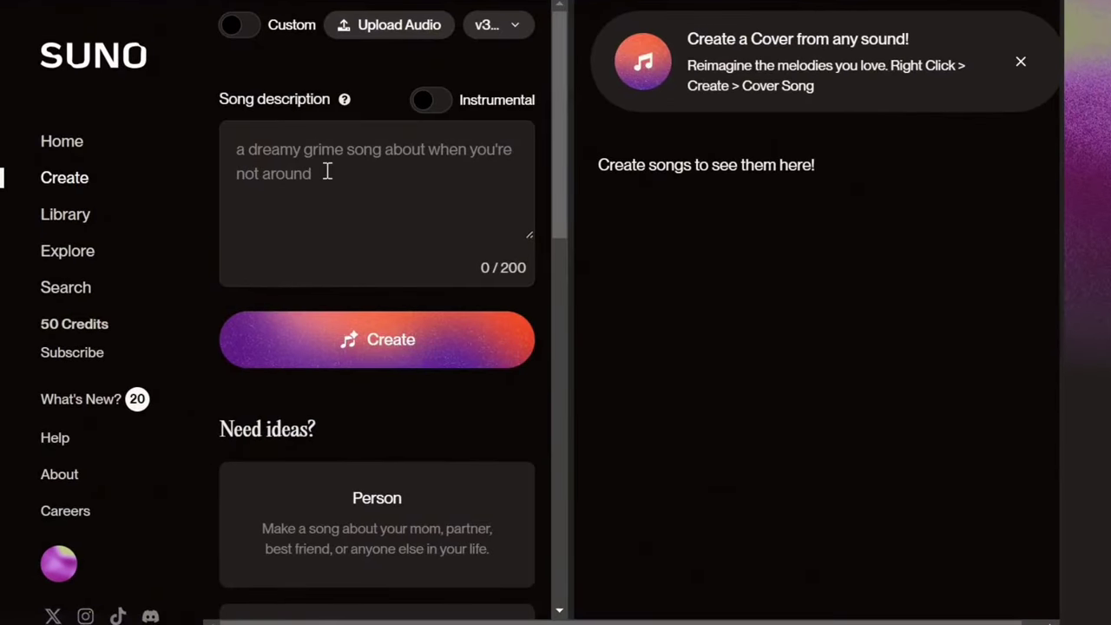
{"action": "type", "text": "A Relaxing Lo-Fi beat, nature"}
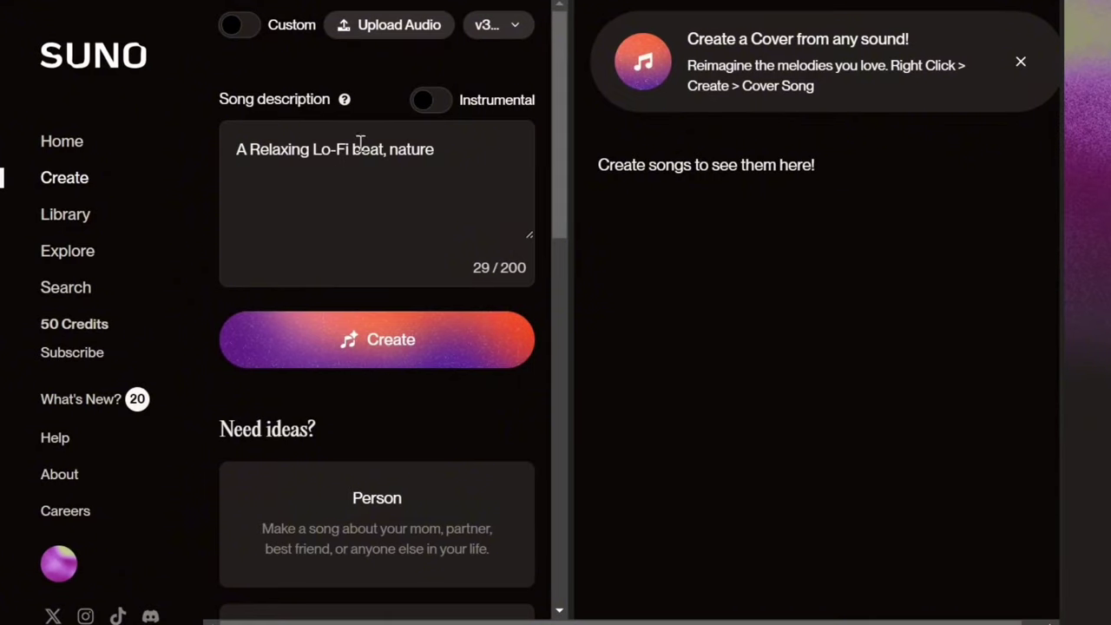
{"action": "left_click", "coordinate": [431, 99]}
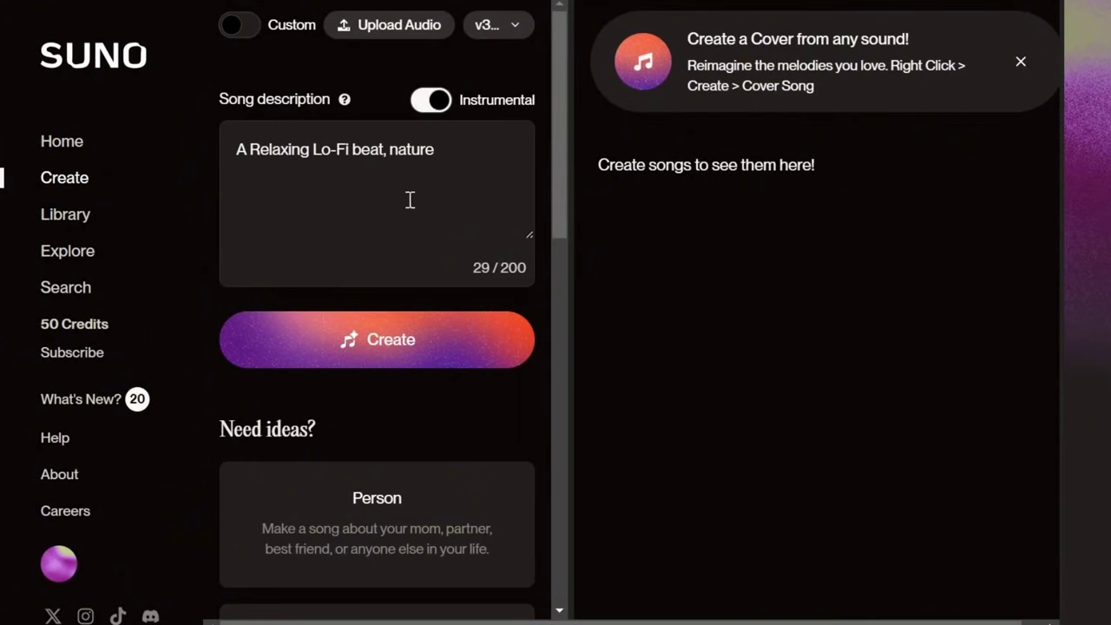
{"action": "left_click", "coordinate": [377, 339]}
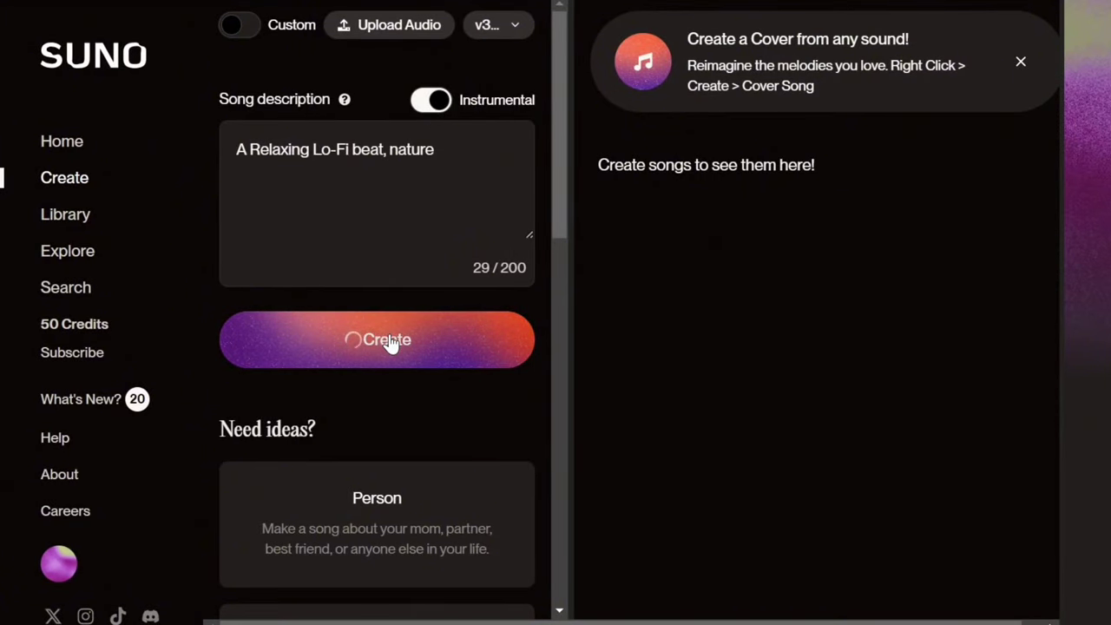
Play the first Whispering Trees track and bring up its more-actions menu.
{"action": "left_click", "coordinate": [377, 339]}
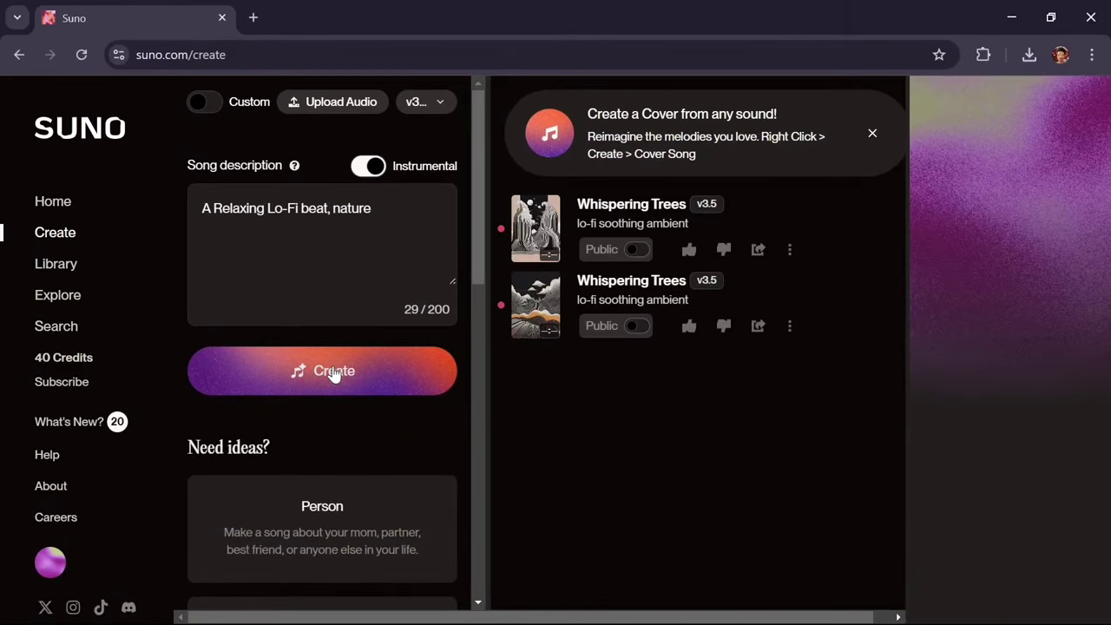
{"action": "left_click", "coordinate": [536, 227]}
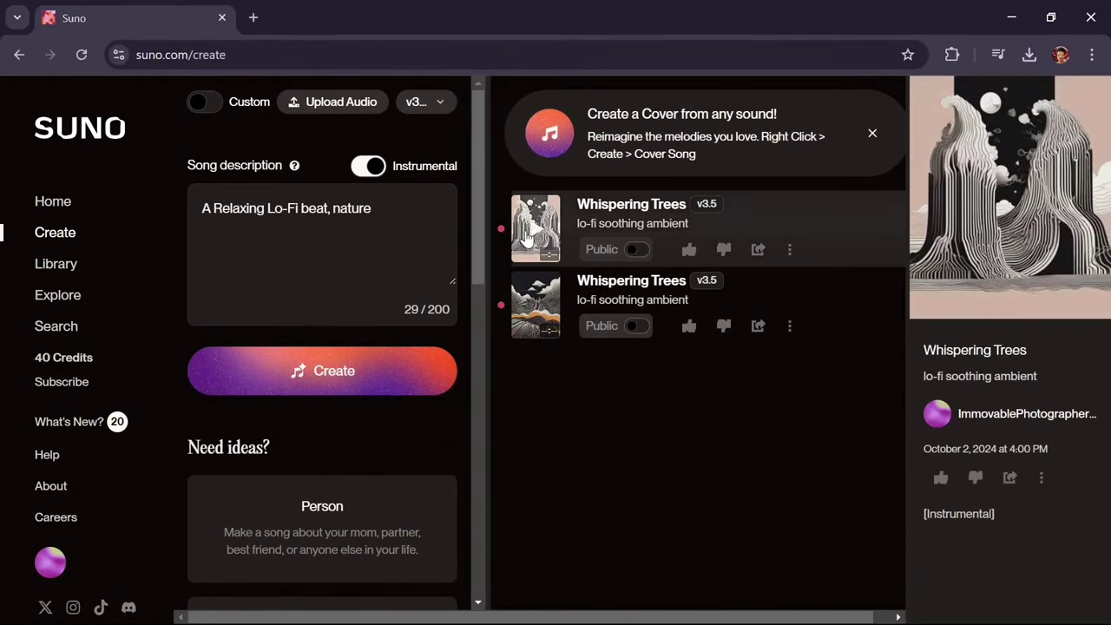
{"action": "left_click", "coordinate": [535, 227]}
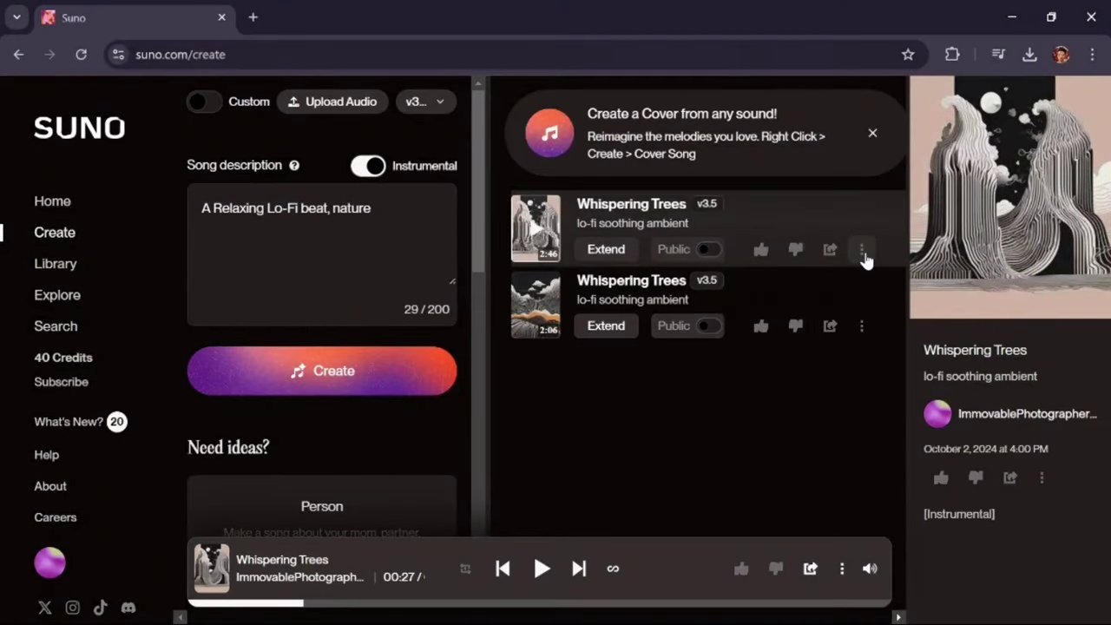
{"action": "left_click", "coordinate": [861, 249]}
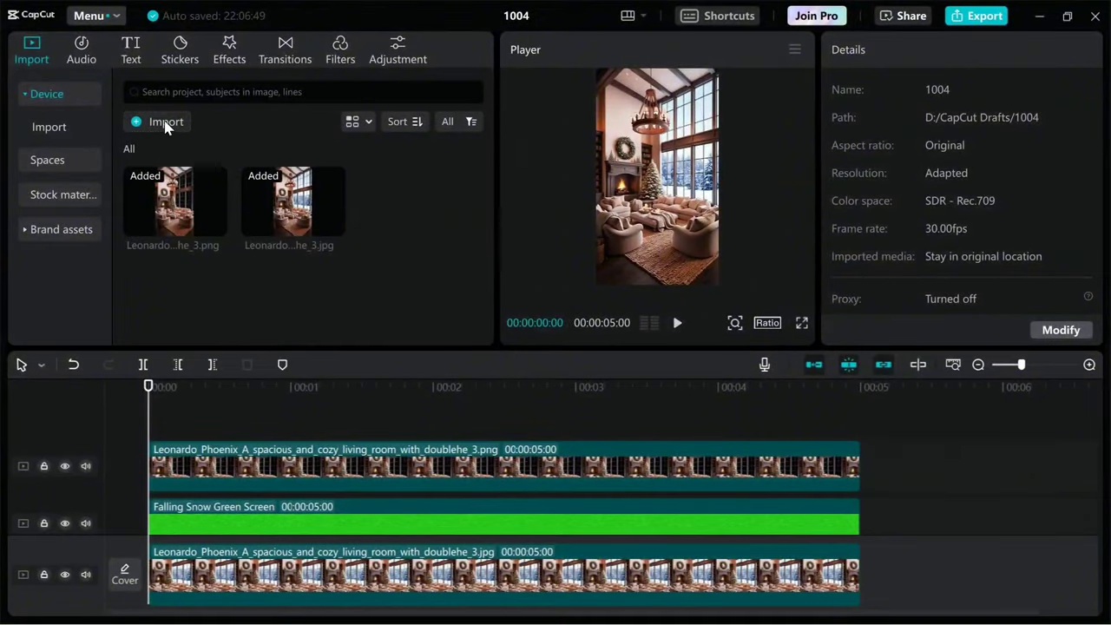
Import Whispering Trees.mp3, place it on the timeline and cut it at five seconds.
{"action": "left_click", "coordinate": [165, 121]}
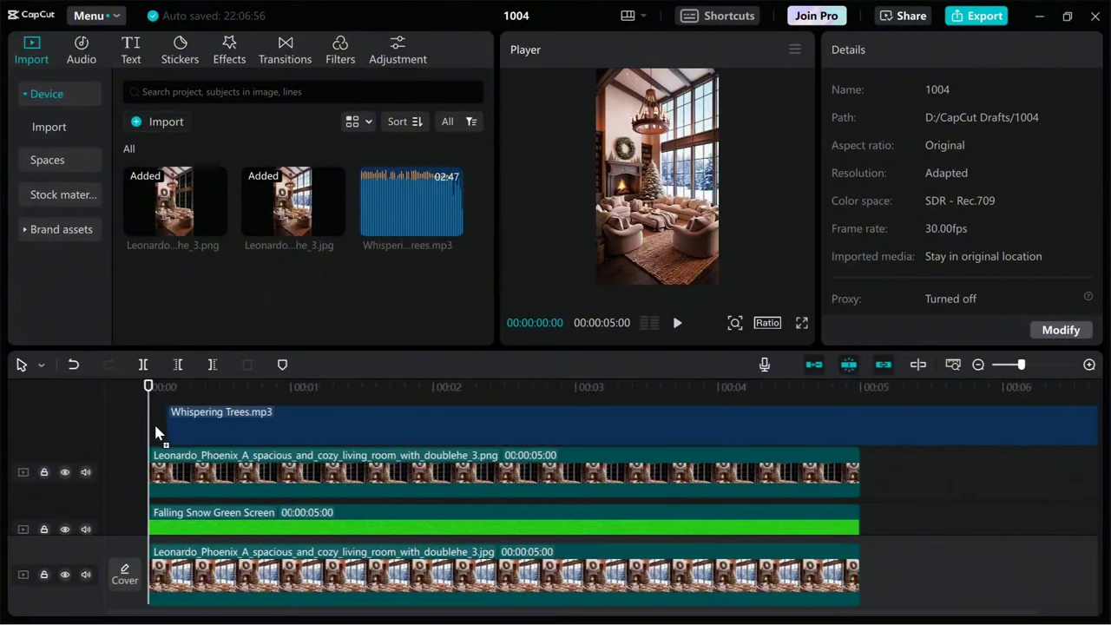
{"action": "left_click", "coordinate": [347, 424]}
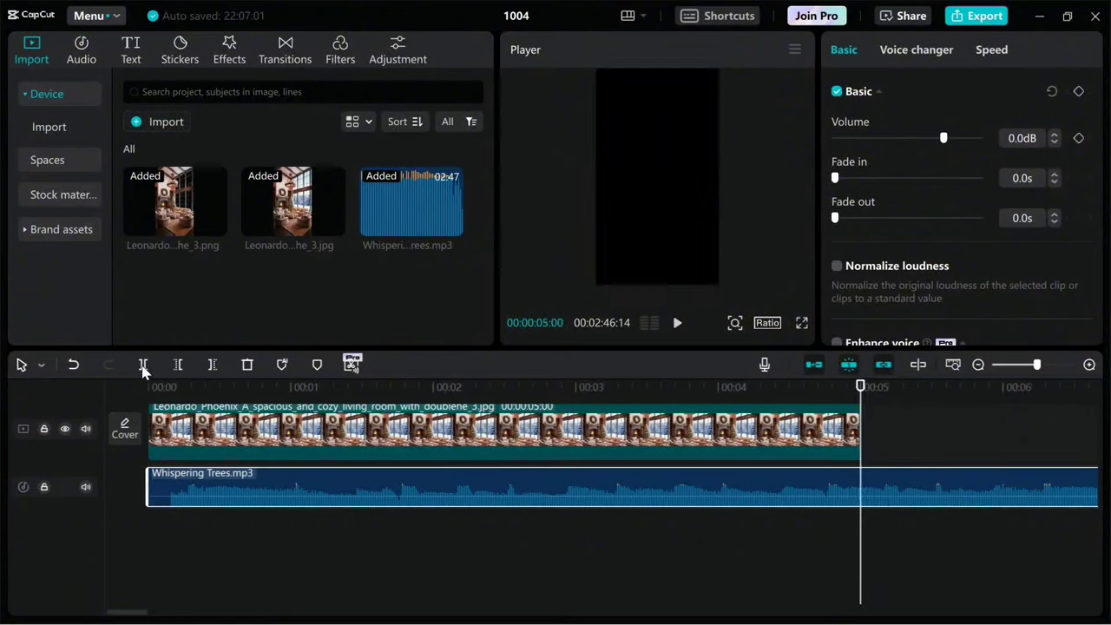
{"action": "left_click", "coordinate": [144, 364]}
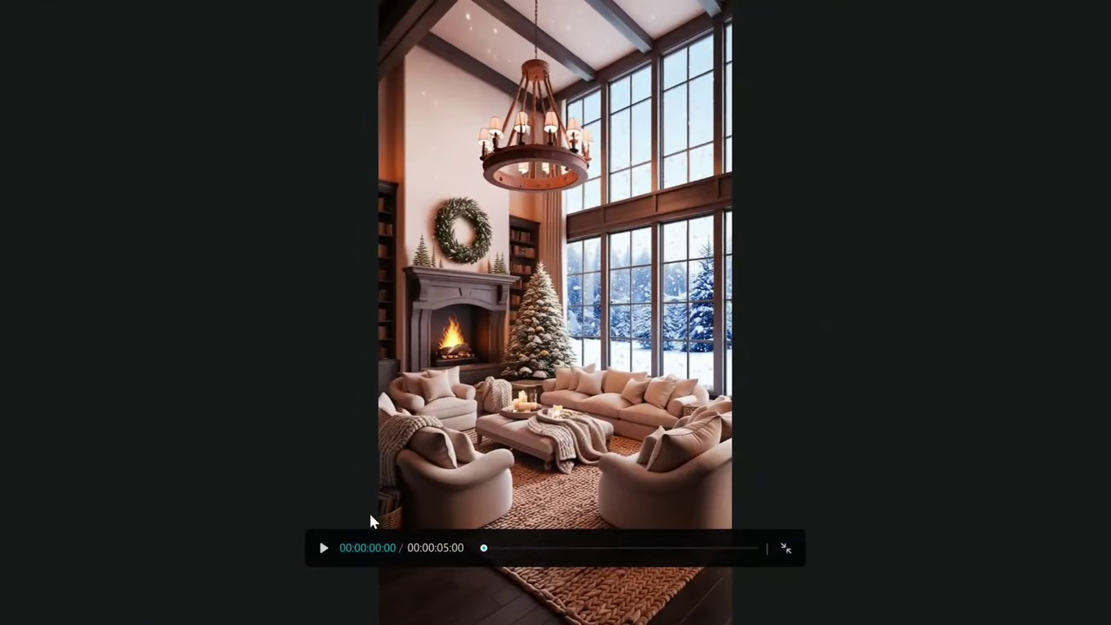
{"action": "left_click", "coordinate": [323, 548]}
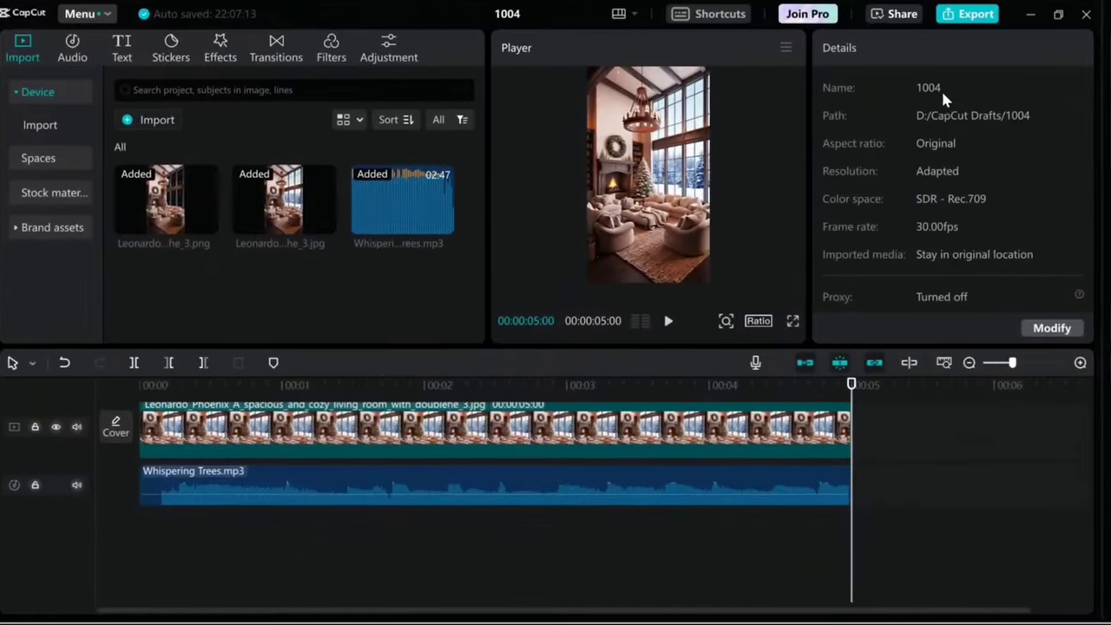
{"action": "left_click", "coordinate": [975, 14]}
{"action": "type", "text": "L"}
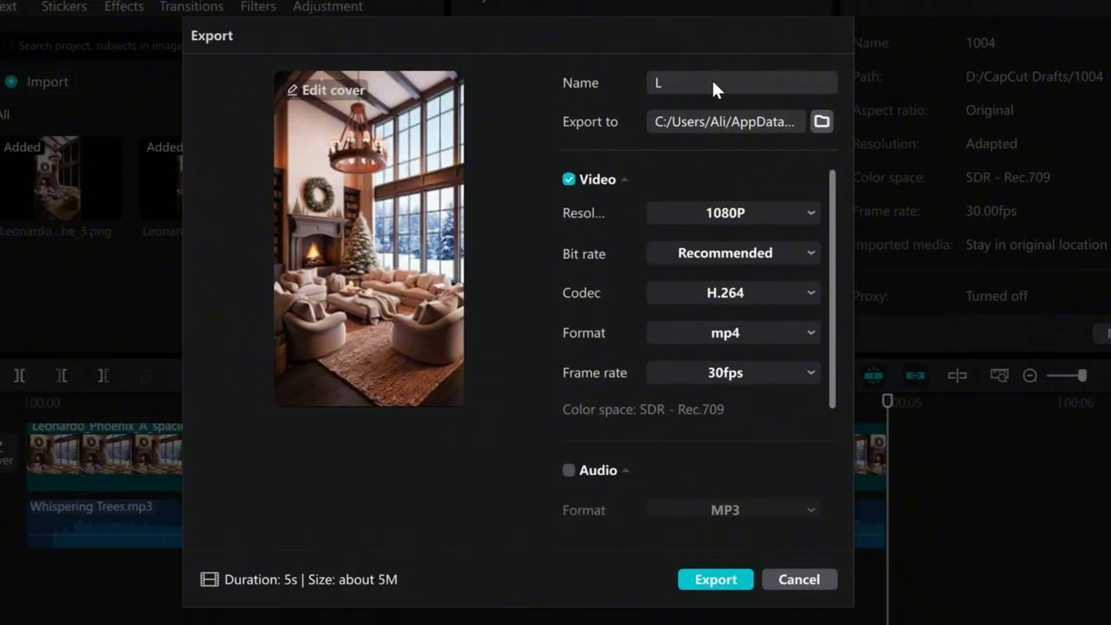
Export the video named 'Learnoo Skills' at 1080P resolution.
{"action": "type", "text": "earnoo Skills"}
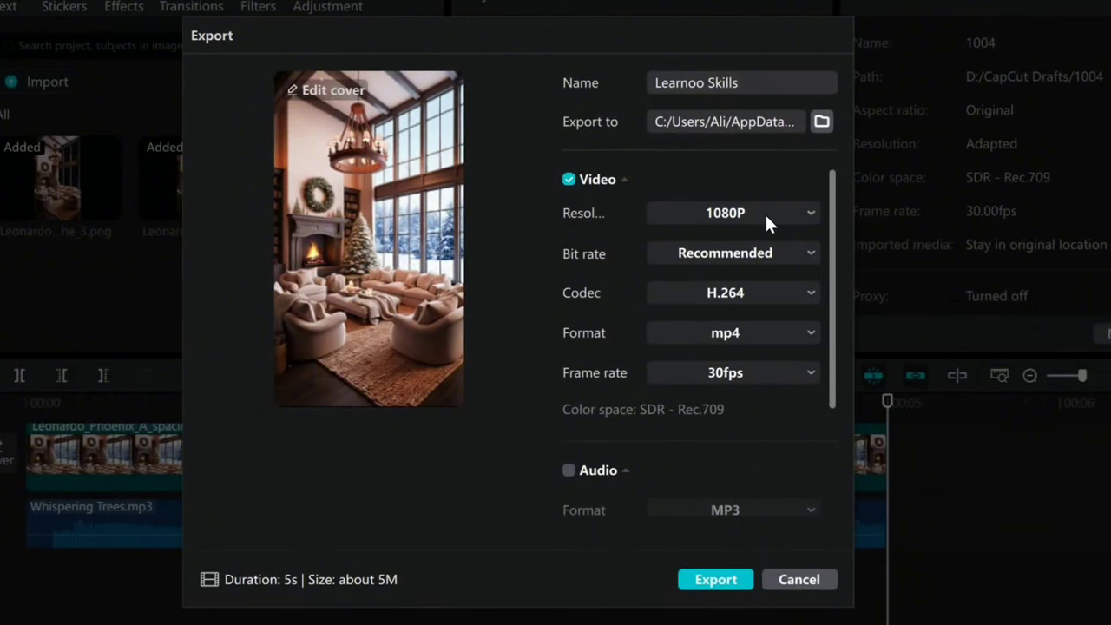
{"action": "left_click", "coordinate": [731, 213]}
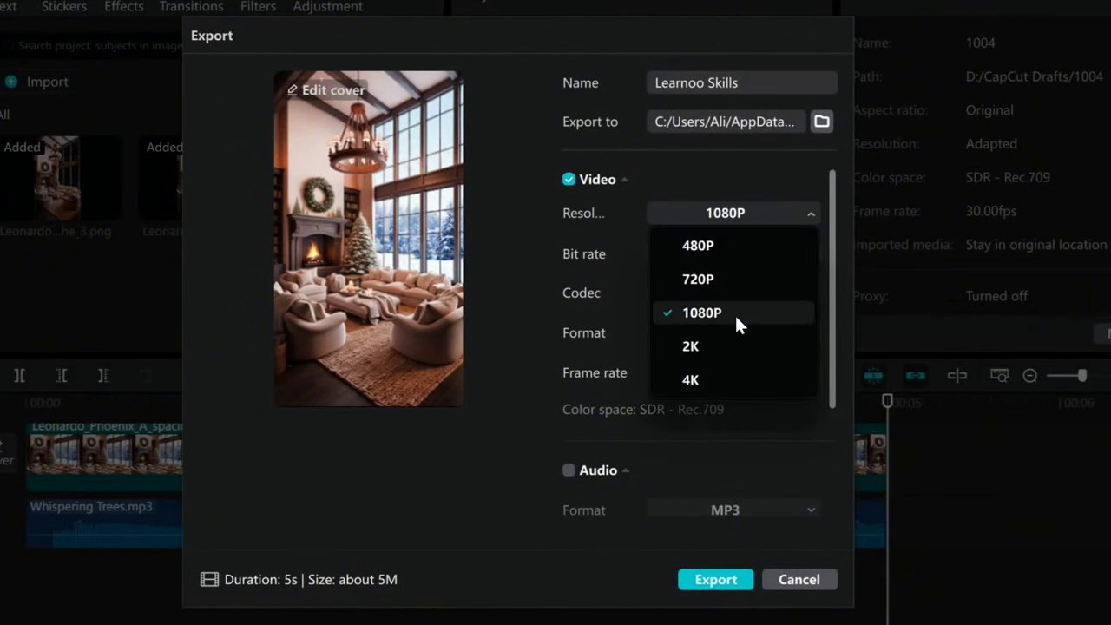
{"action": "left_click", "coordinate": [702, 313]}
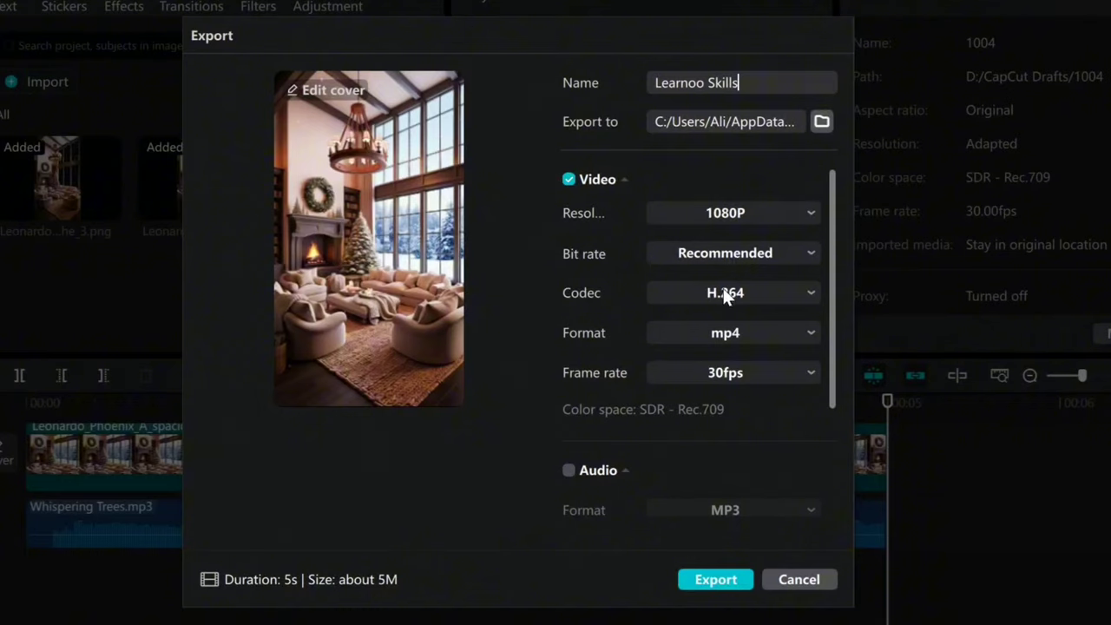
{"action": "left_click", "coordinate": [732, 372]}
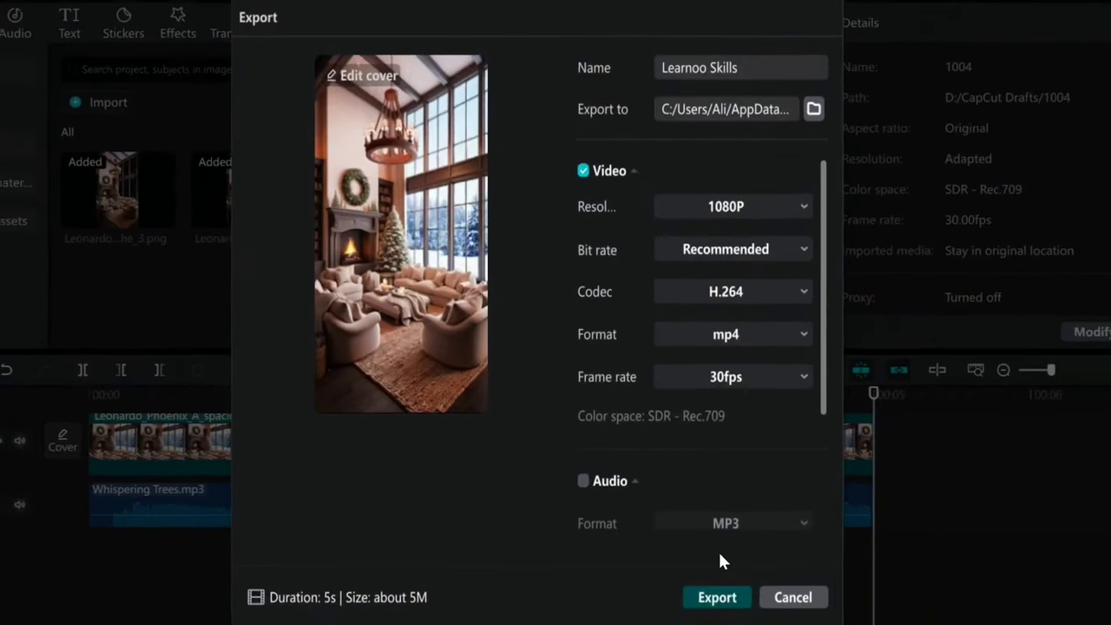
{"action": "left_click", "coordinate": [716, 596]}
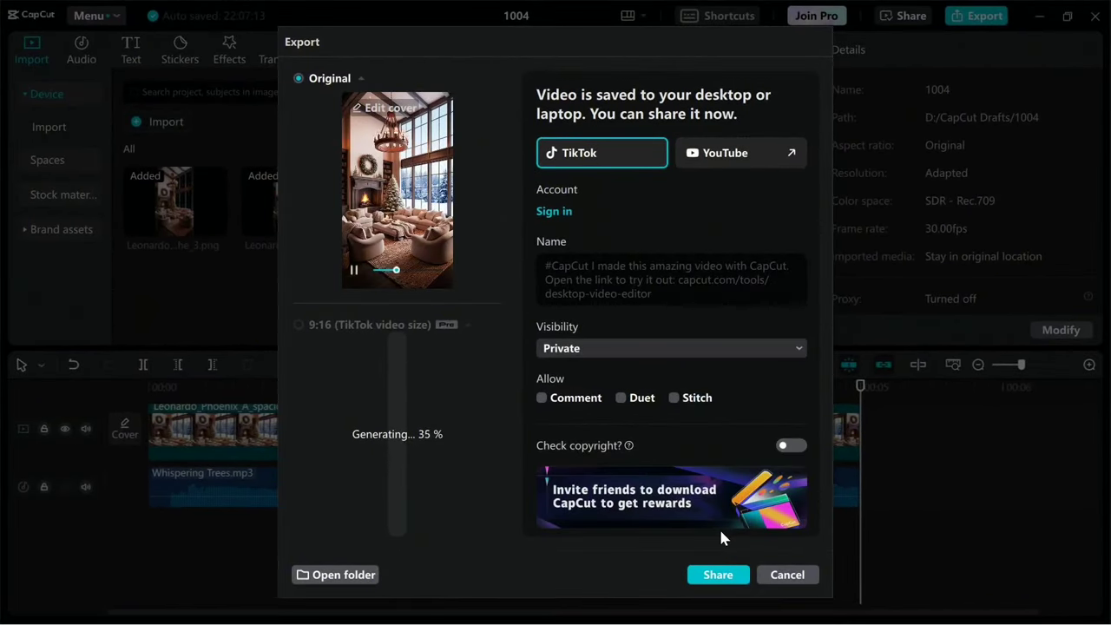